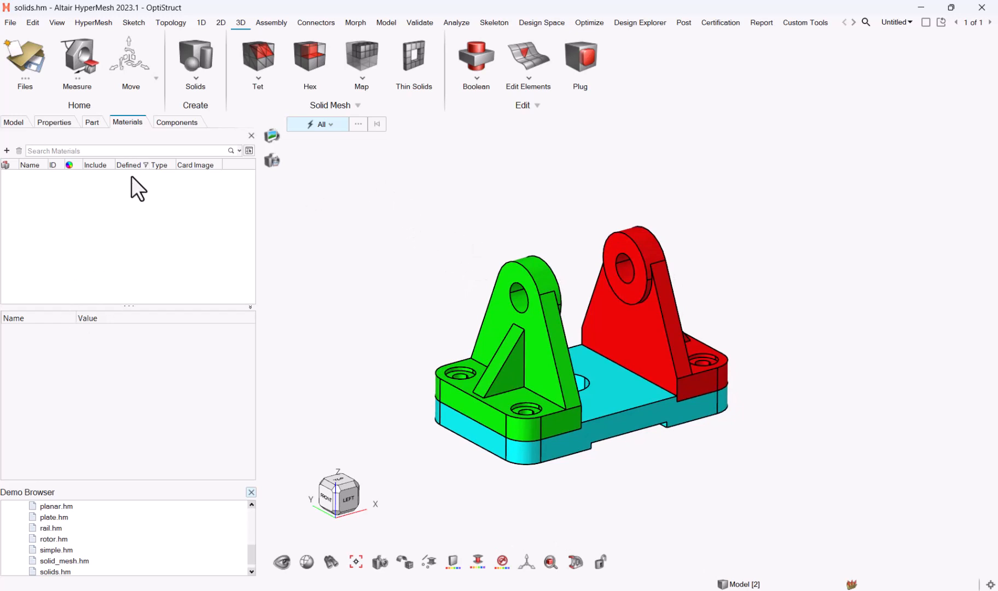
pyautogui.moveTo(667, 546)
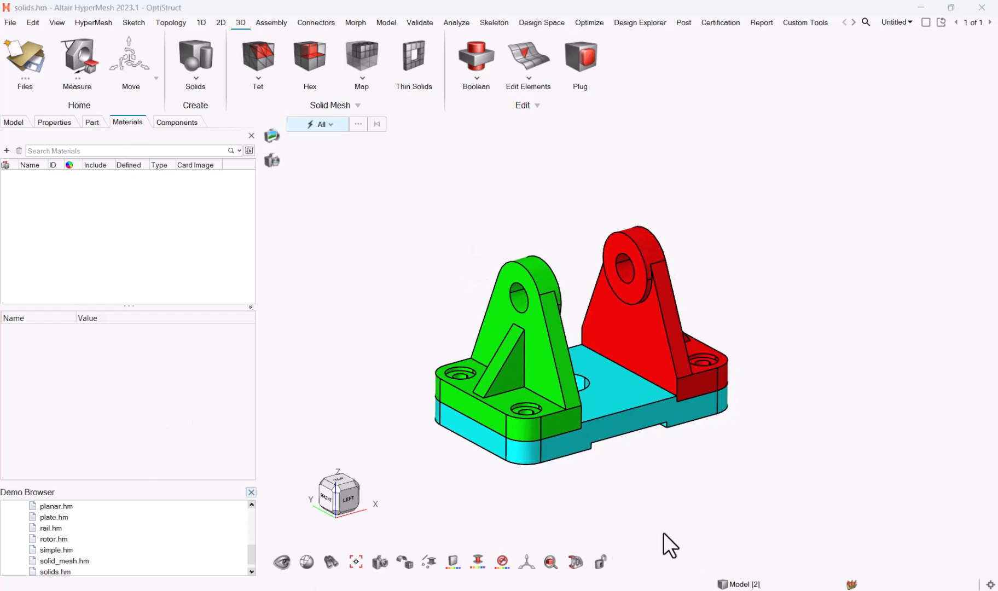
pyautogui.moveTo(83, 172)
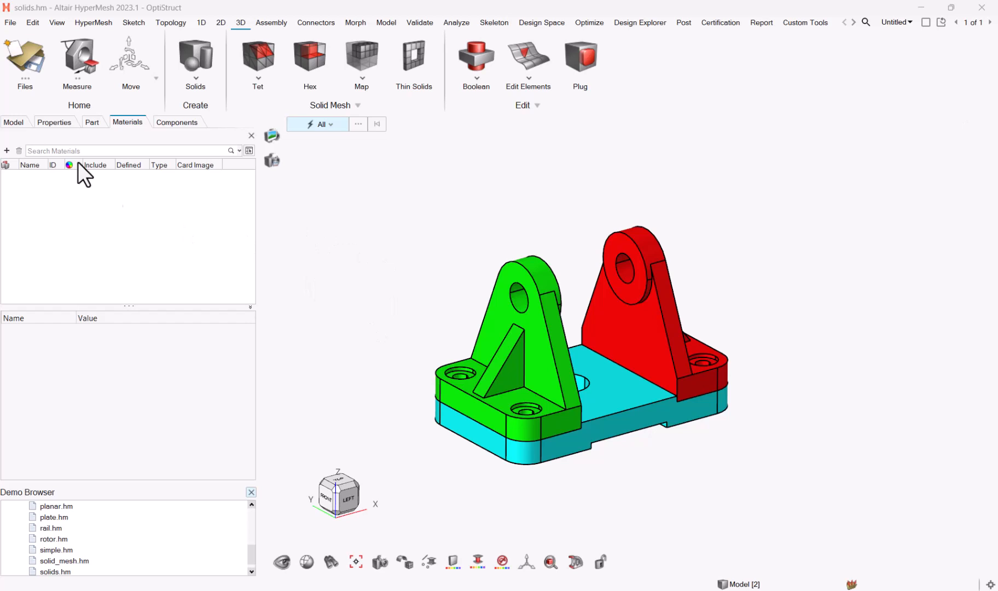
# Step: Show the Part browser listing BODY_3.PRT, BODY_8.PRT and BODY_42.PRT
pyautogui.click(93, 123)
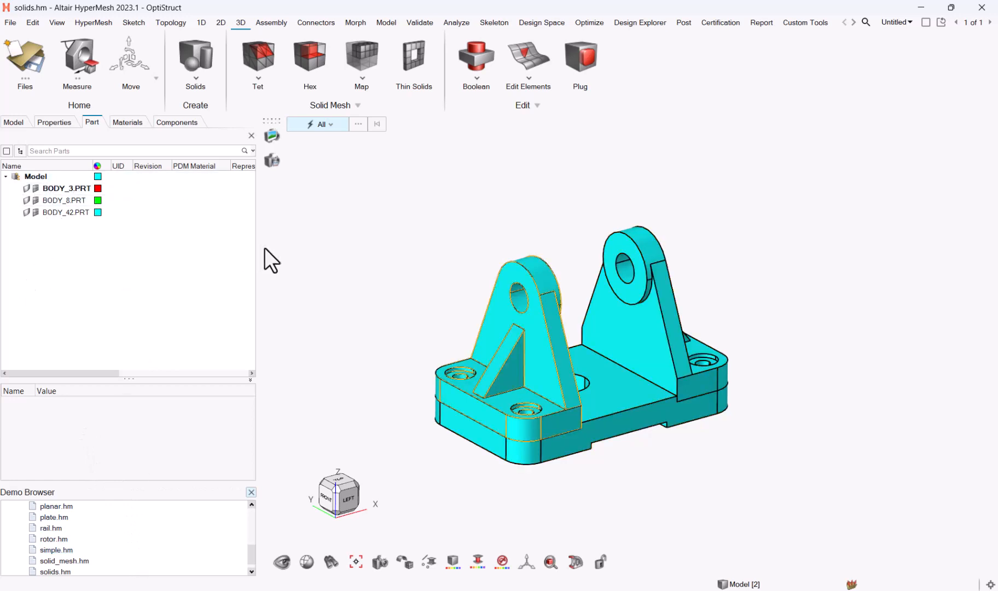
pyautogui.moveTo(180, 326)
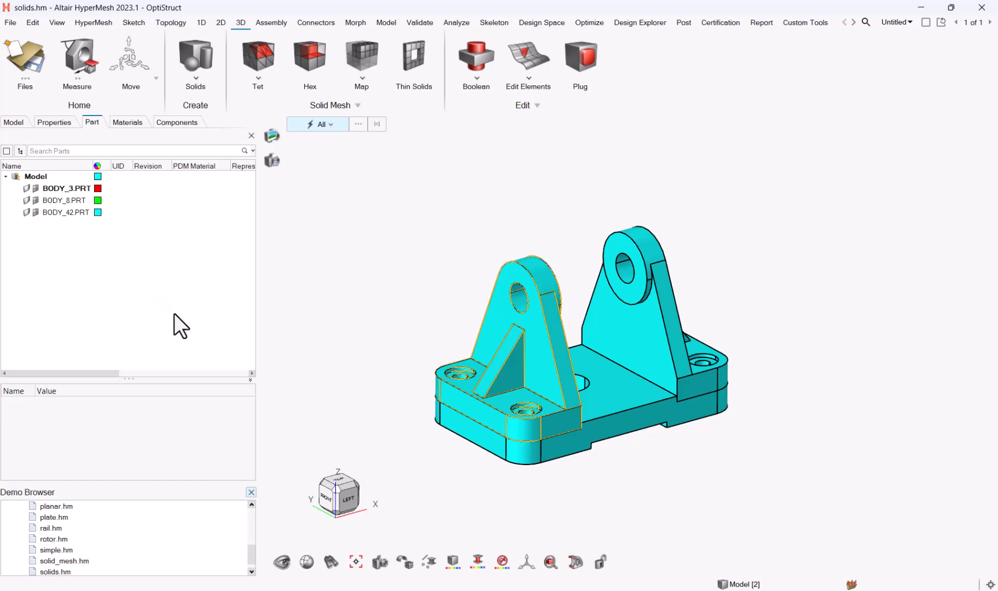
pyautogui.moveTo(114, 256)
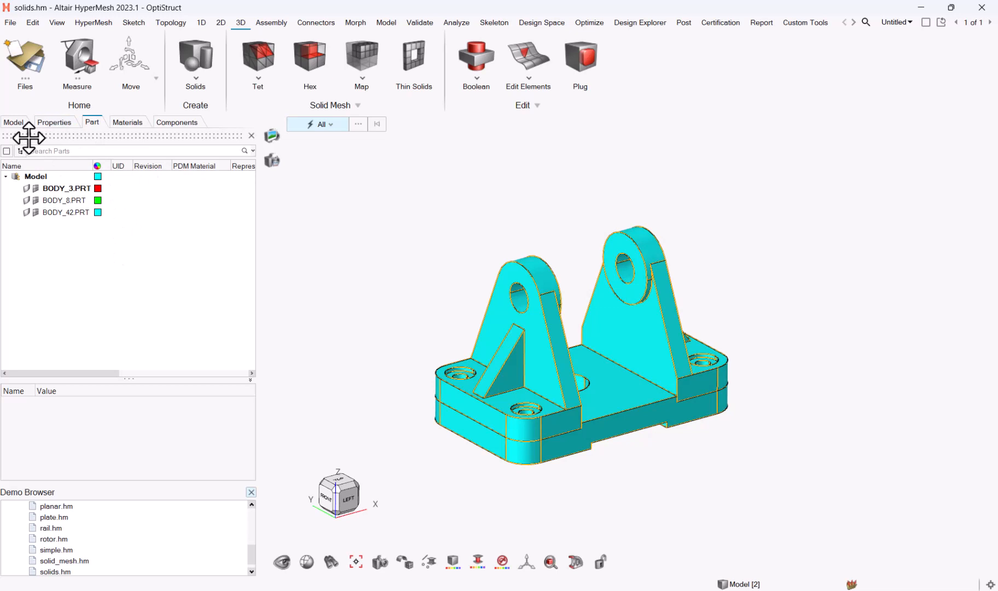
# Step: Create parts BODY_3_PRT, BODY_8_PRT and BODY_42_PRT from the model's components
pyautogui.click(14, 122)
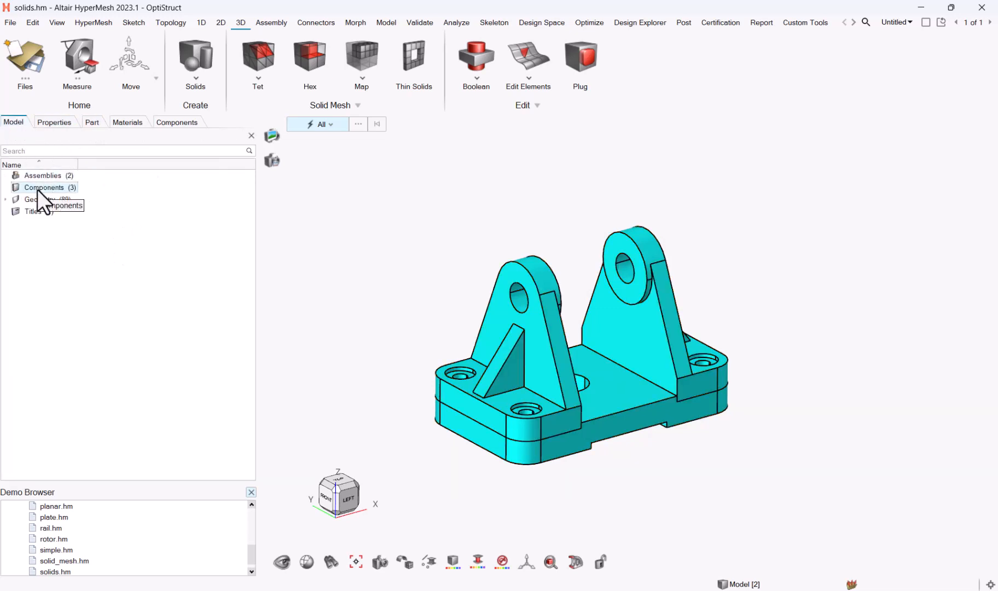
pyautogui.rightClick(44, 187)
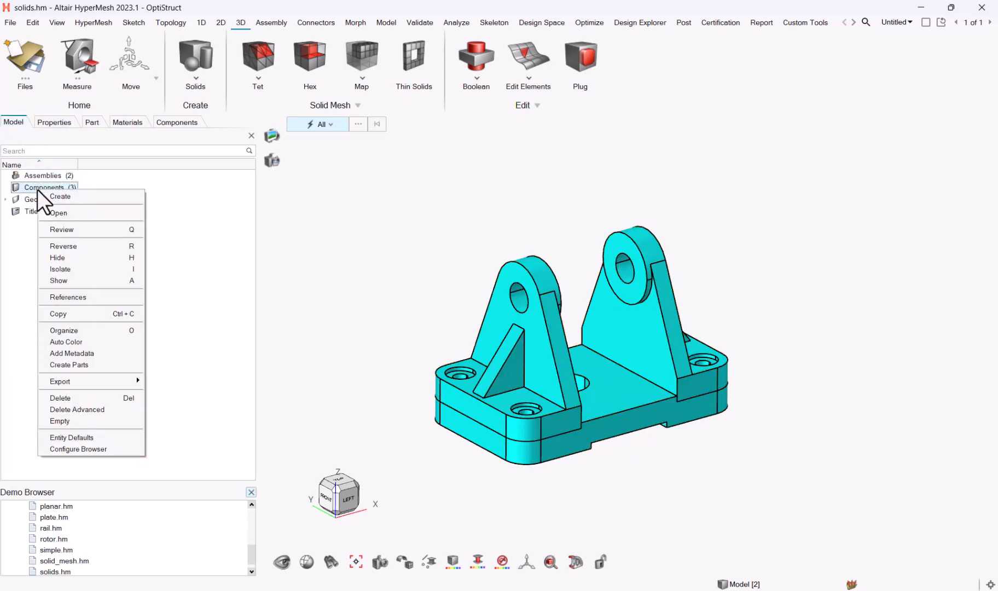
pyautogui.moveTo(76, 372)
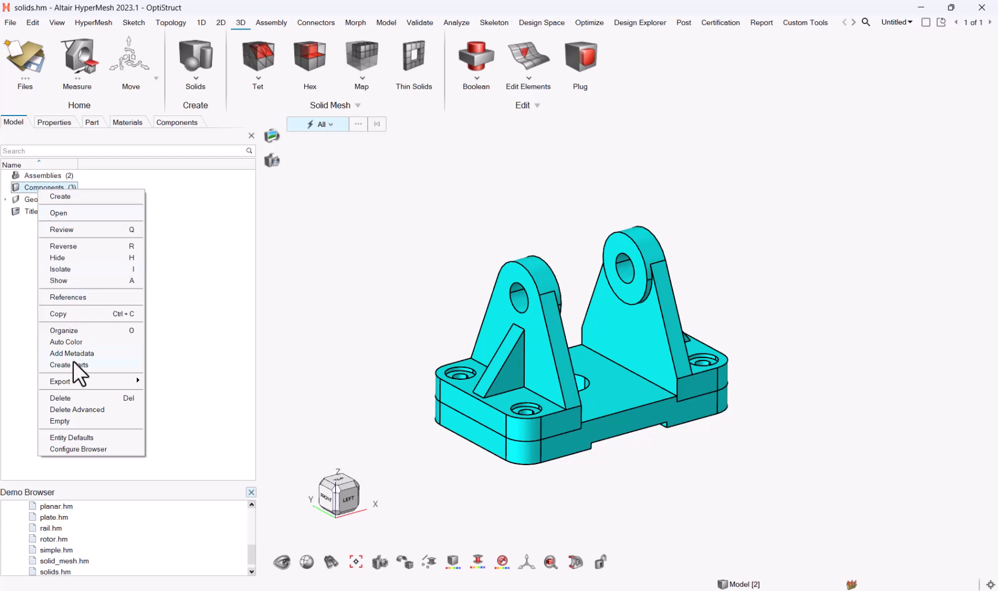
pyautogui.click(68, 365)
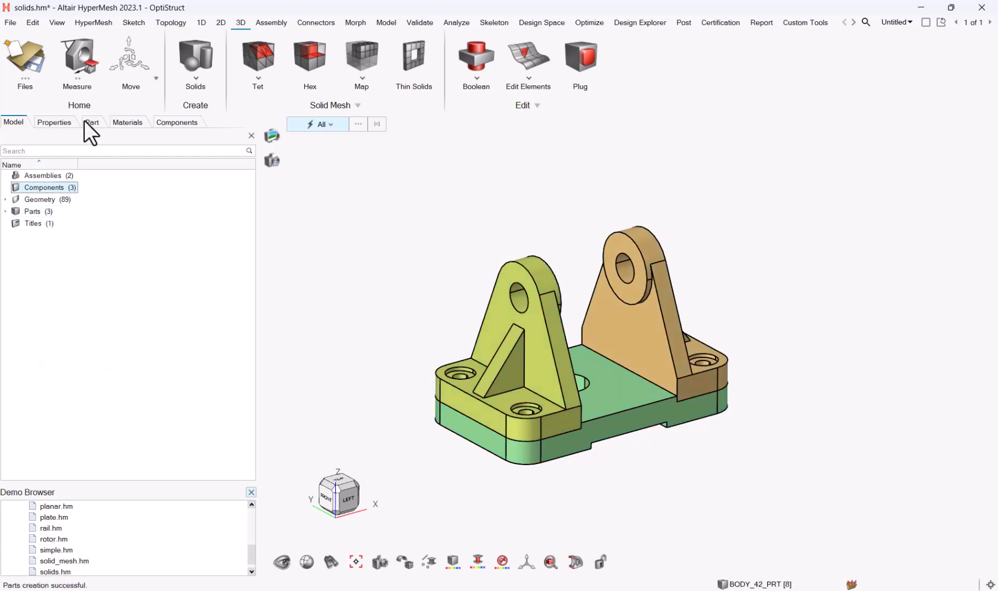
pyautogui.click(92, 122)
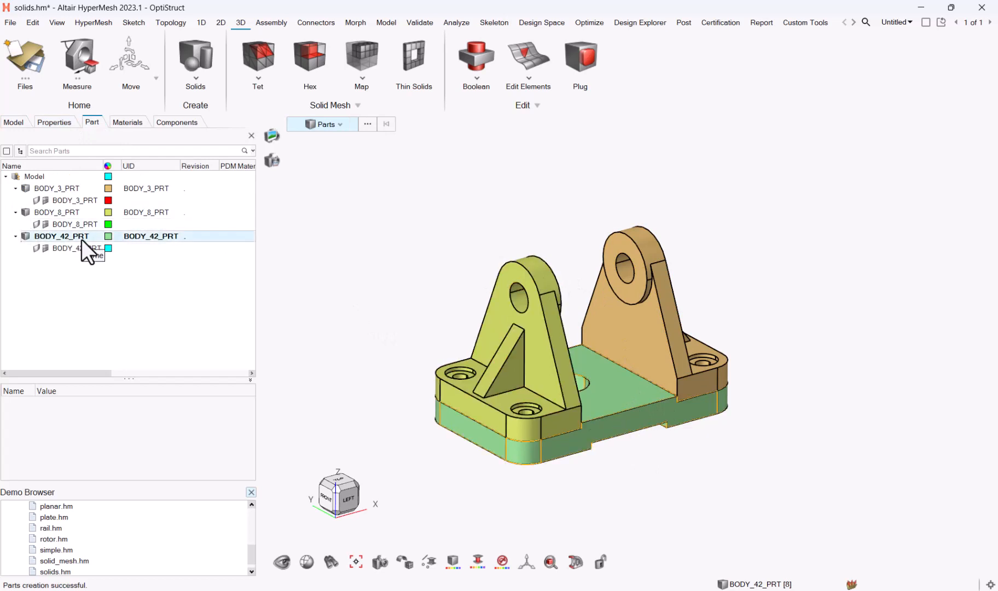
# Step: Enter a steel PDM material name (Steel...mm_m) for part BODY_42_PRT
pyautogui.click(60, 237)
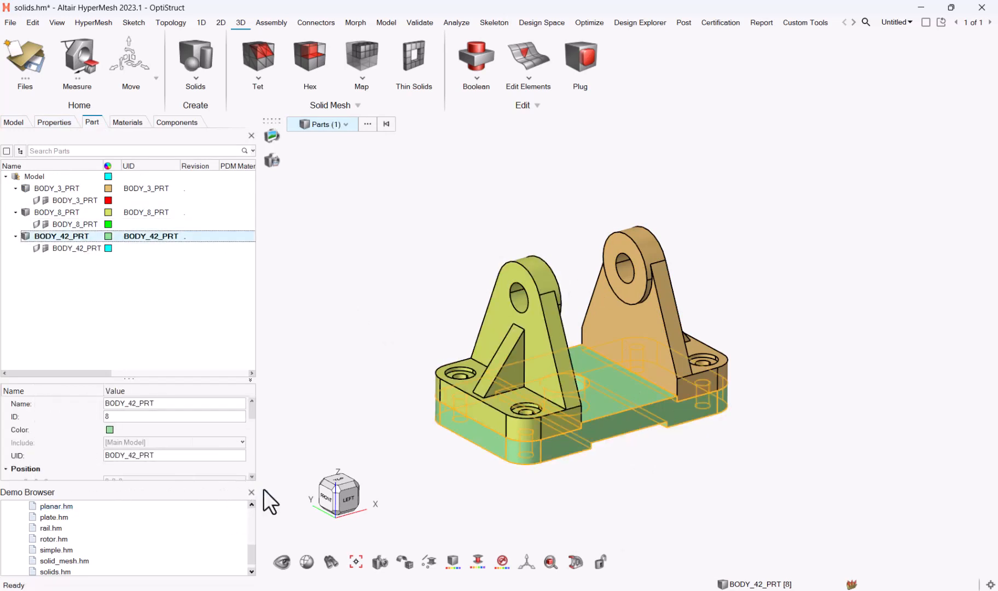
pyautogui.scroll(-3)
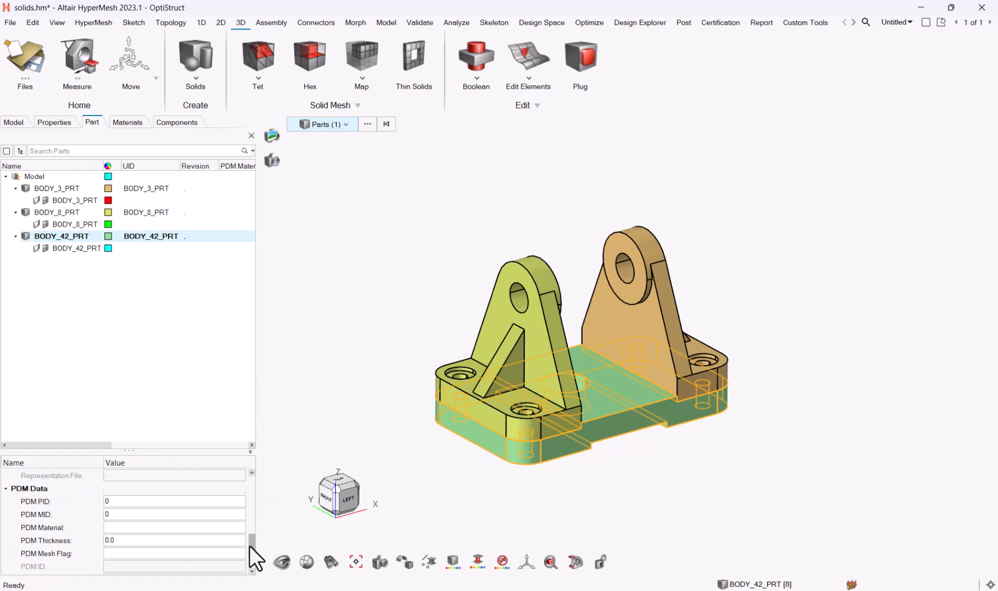
pyautogui.scroll(-3)
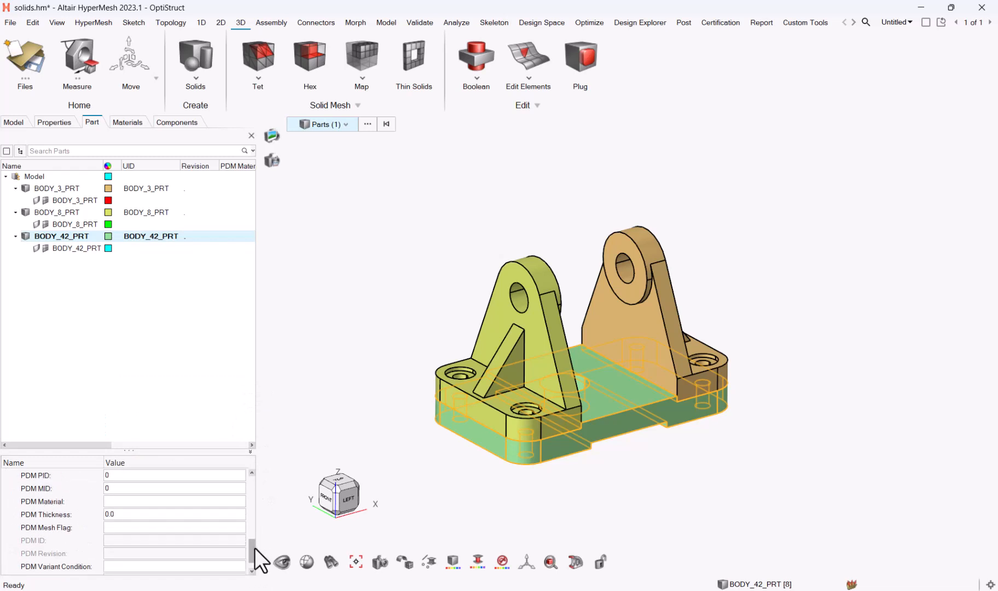
pyautogui.moveTo(130, 336)
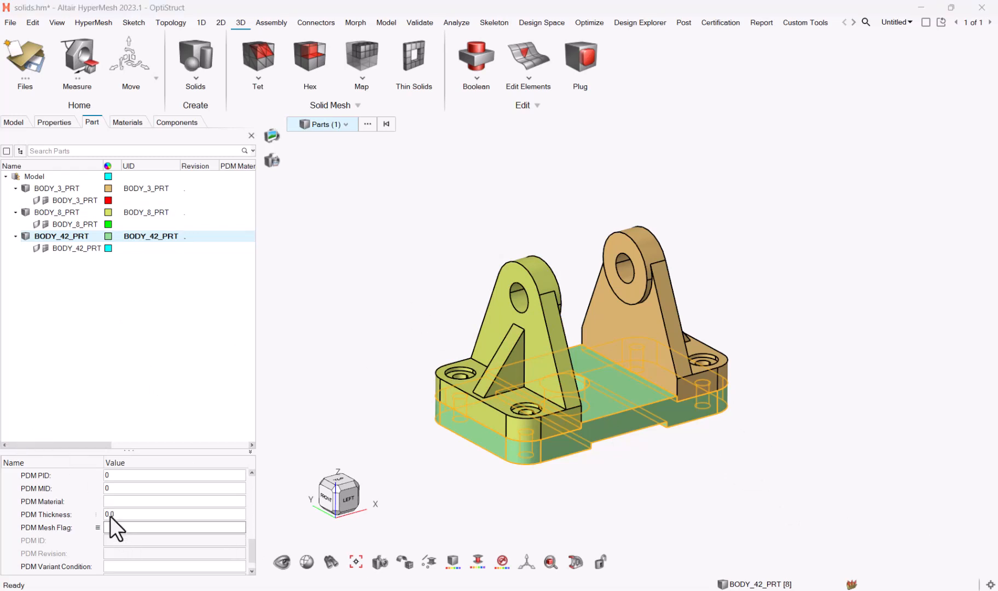
pyautogui.click(174, 501)
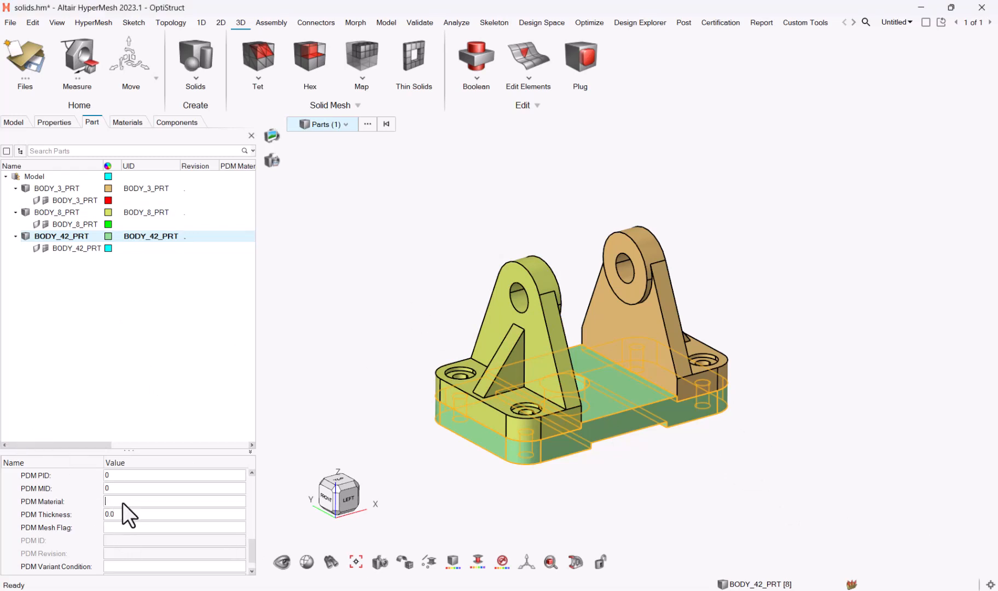
pyautogui.write('Steel_g_')
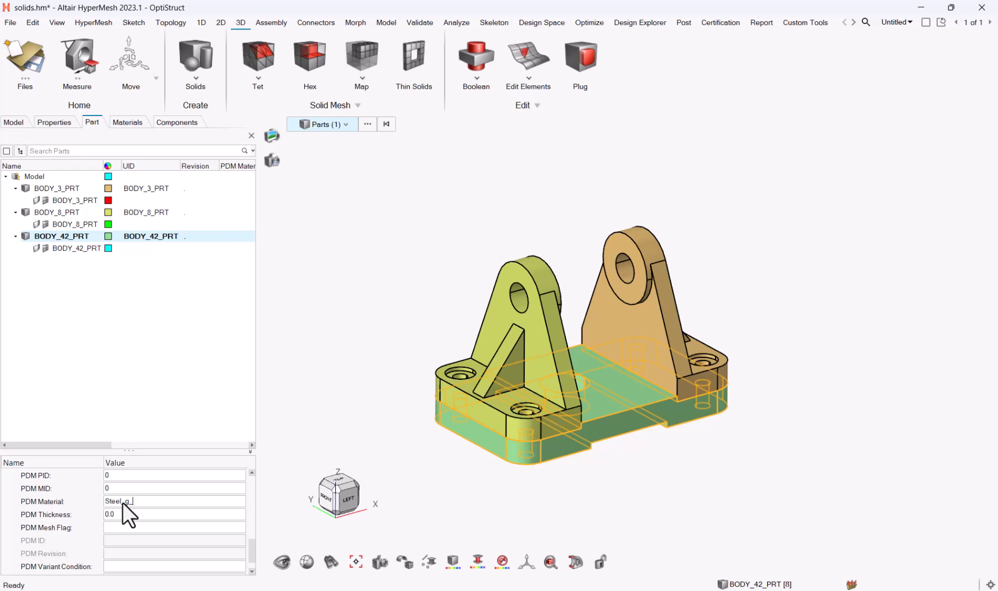
pyautogui.write('mm_m')
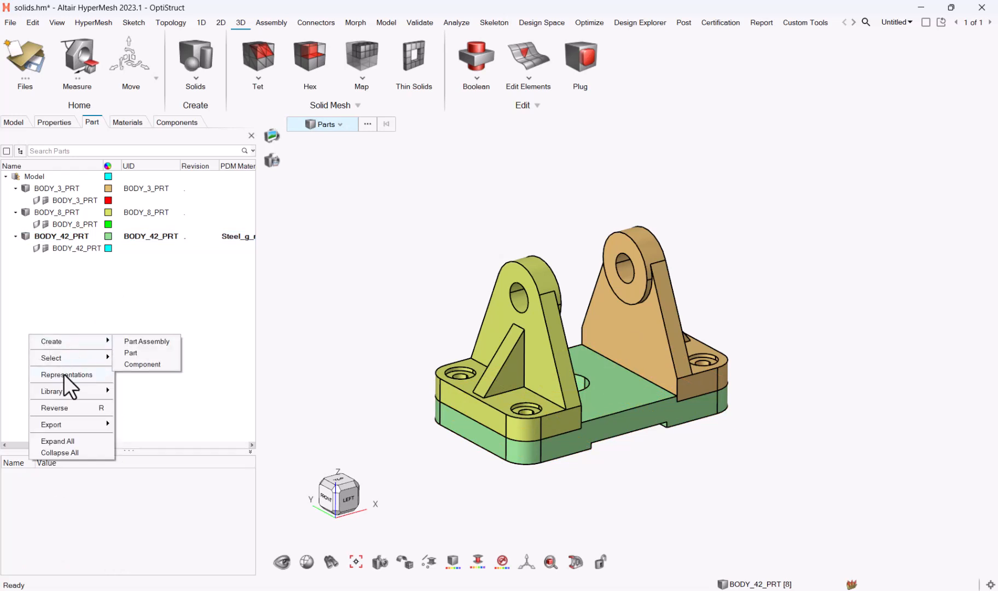
# Step: Review the Crash 2mm and Hexa Thin Solid 2mm representation settings
pyautogui.click(66, 374)
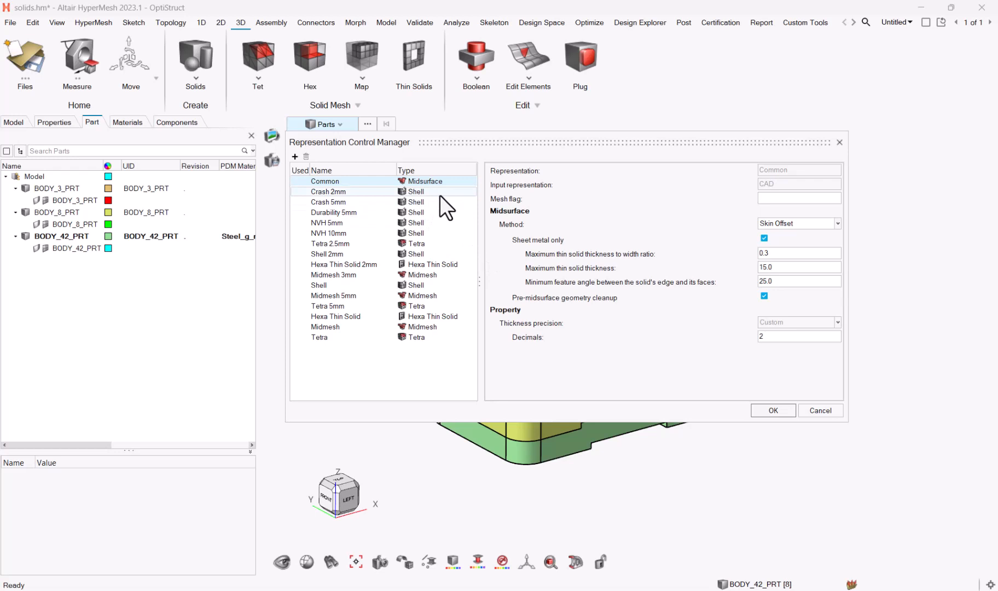
pyautogui.moveTo(436, 200)
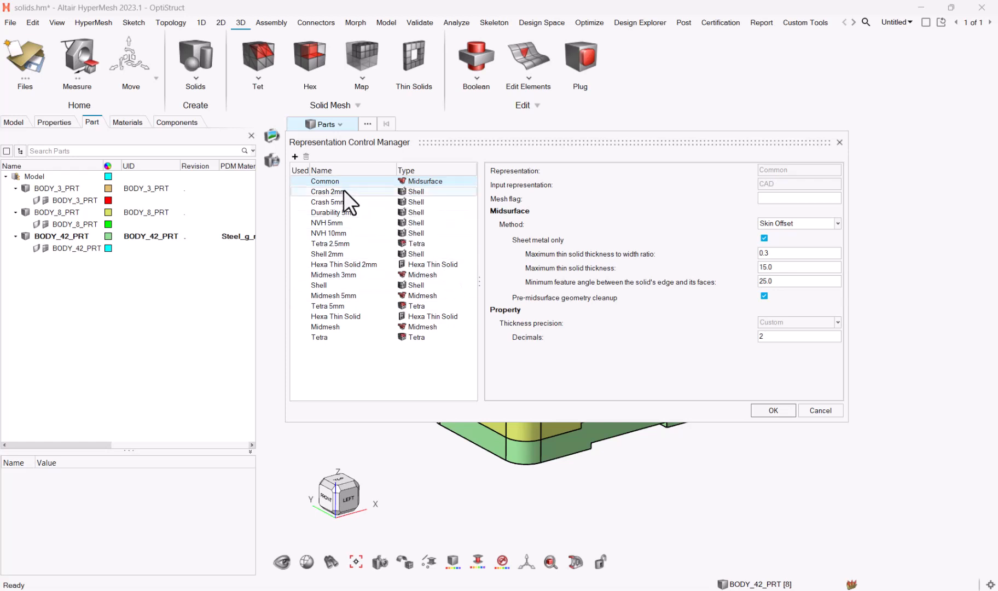
pyautogui.click(326, 192)
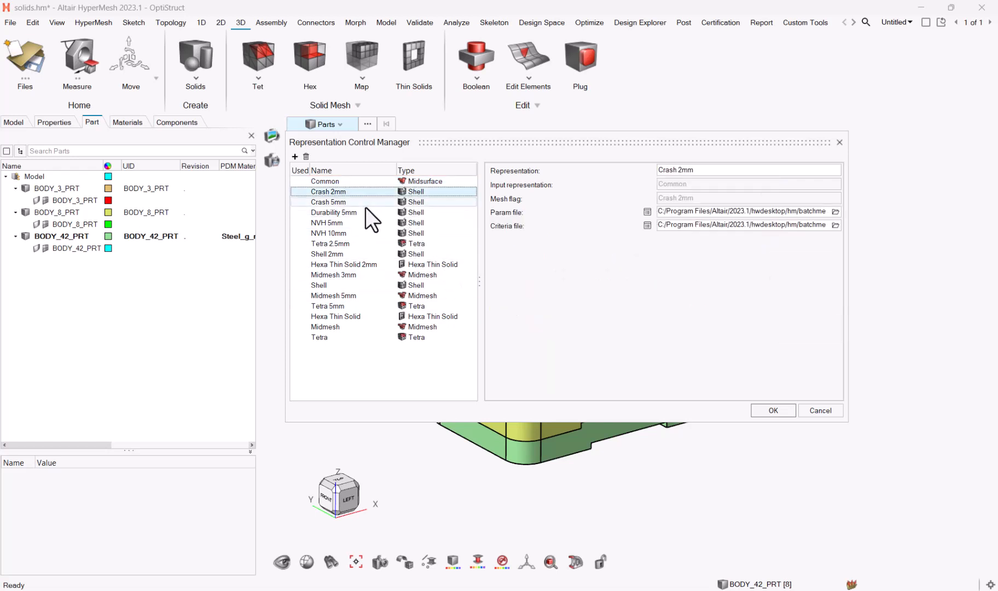
pyautogui.moveTo(264, 280)
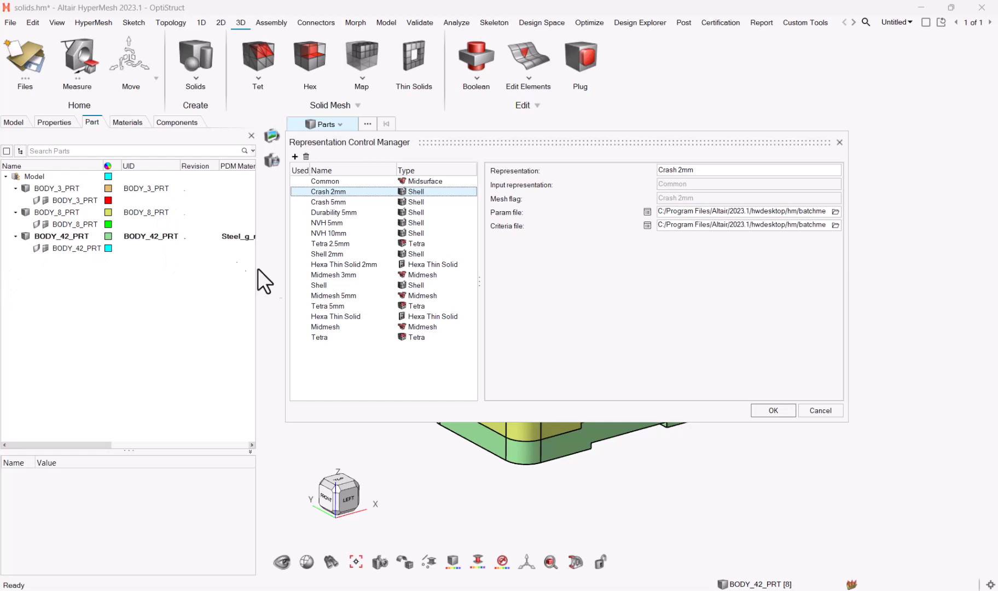
pyautogui.moveTo(330, 306)
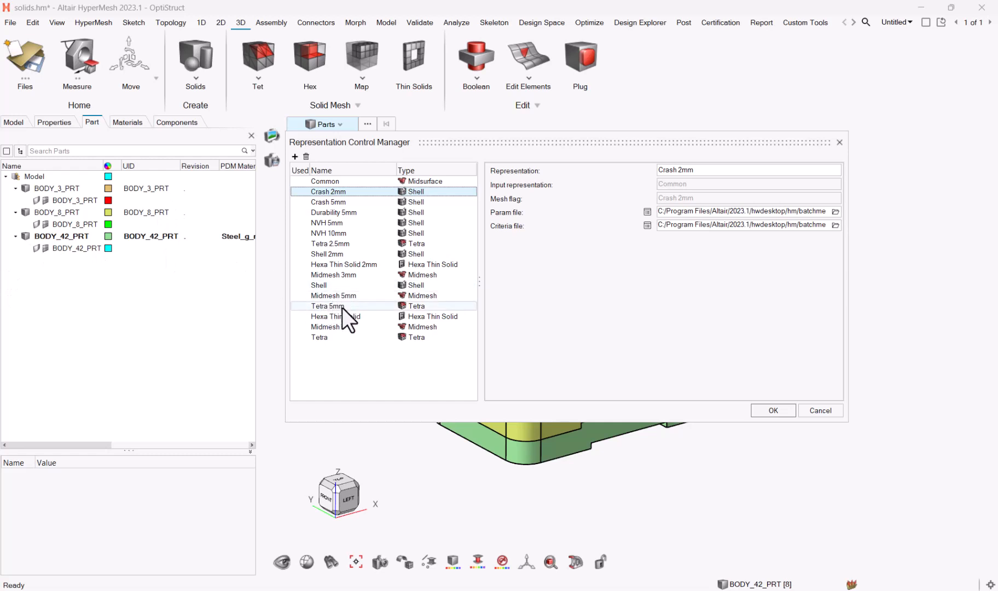
pyautogui.click(344, 264)
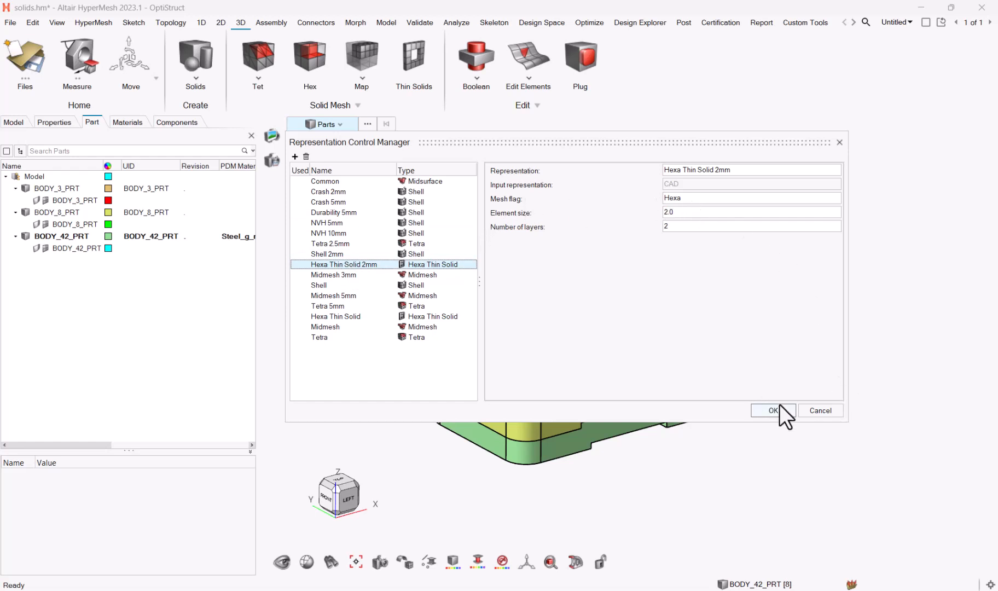
pyautogui.click(772, 411)
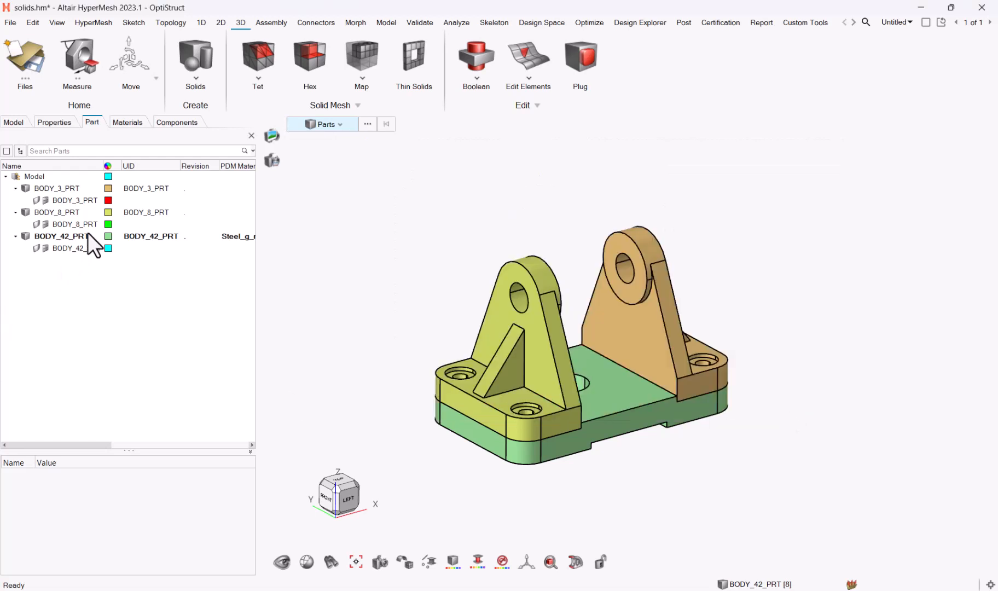
# Step: Set BODY_42_PRT's PDM mesh flag to Hexa
pyautogui.click(60, 236)
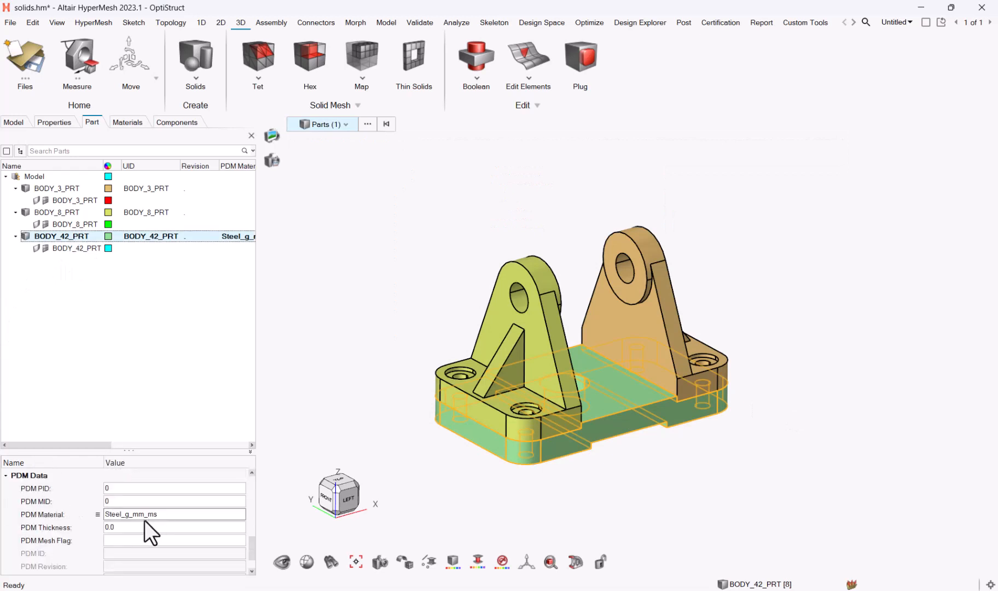
pyautogui.write('H')
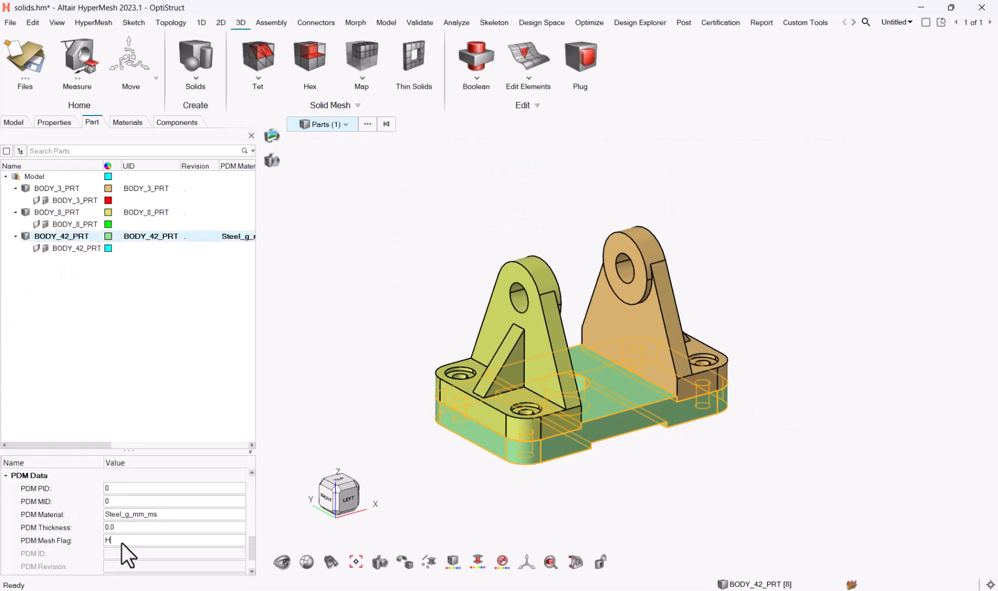
pyautogui.write('exa')
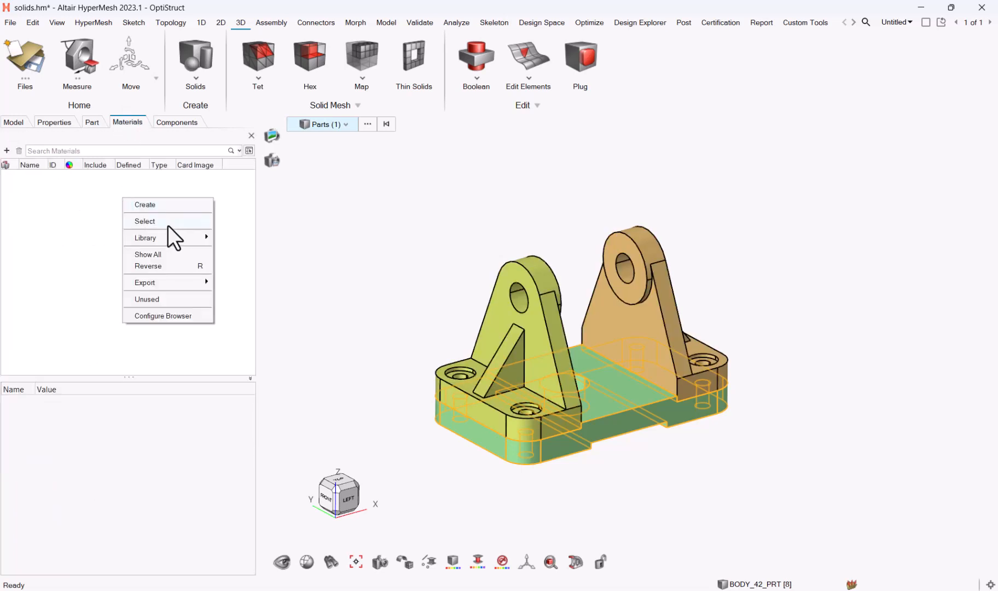
pyautogui.moveTo(175, 275)
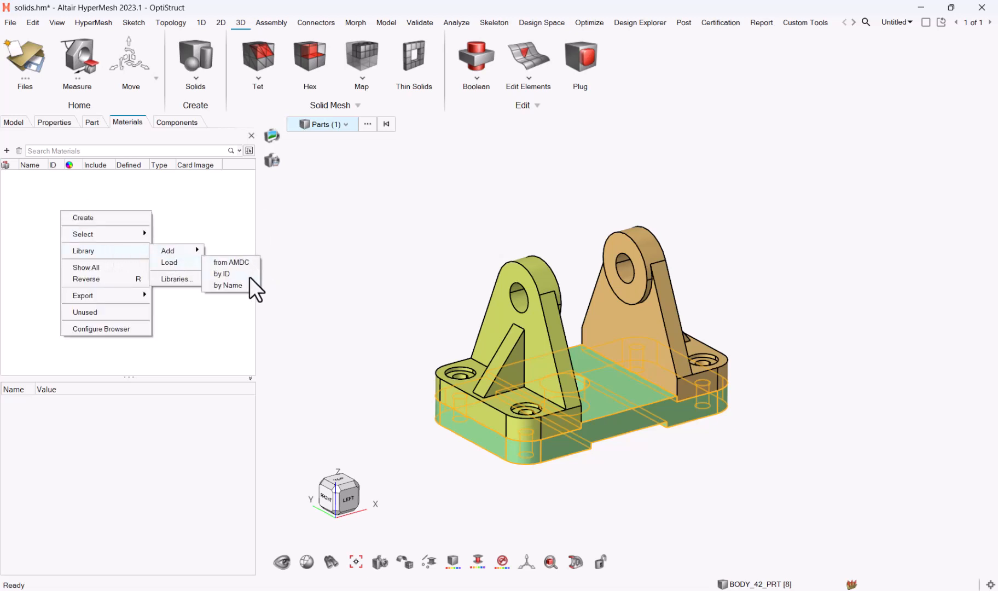
pyautogui.click(178, 278)
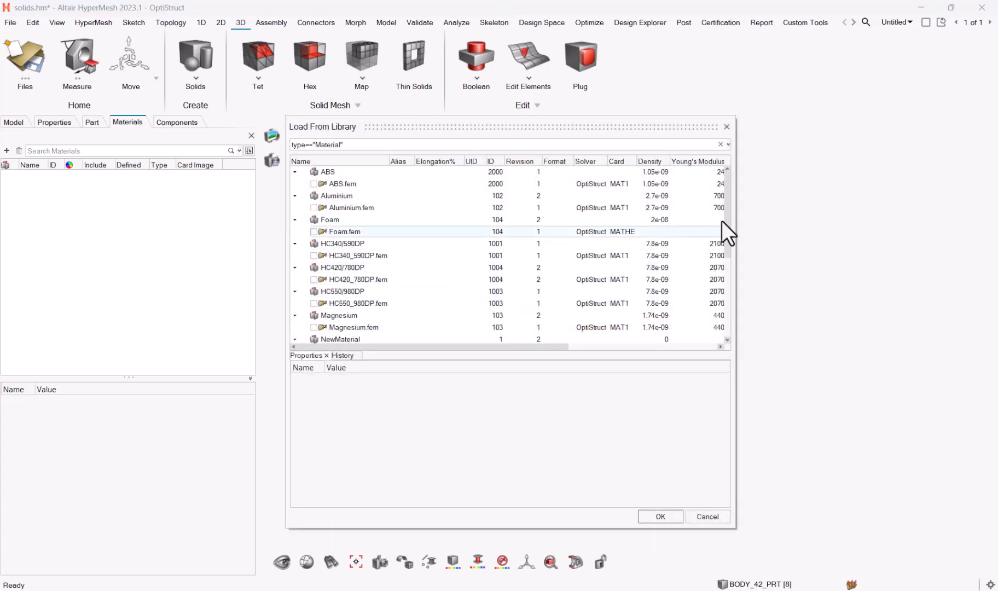
pyautogui.scroll(-3)
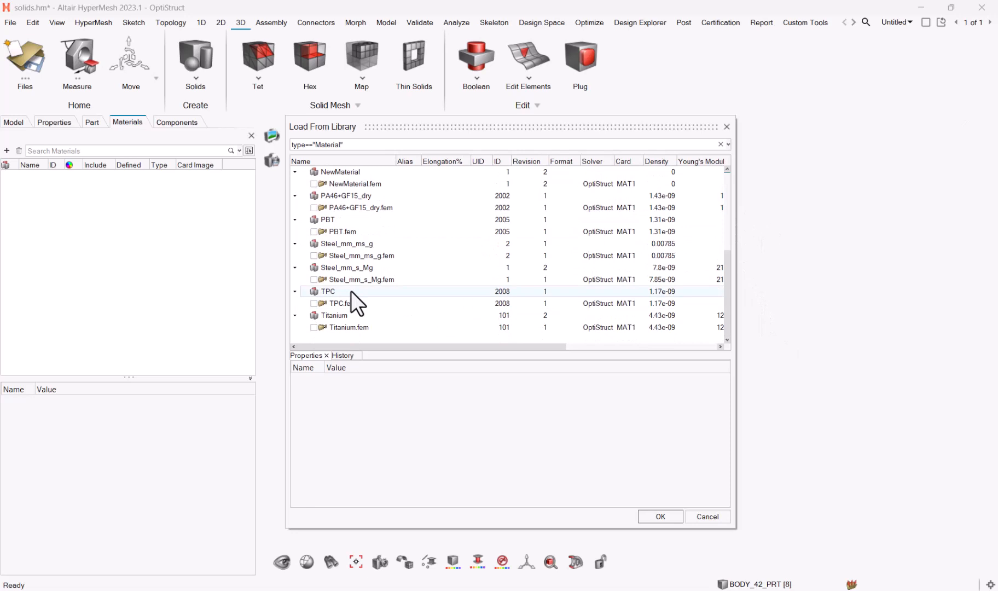
pyautogui.moveTo(375, 263)
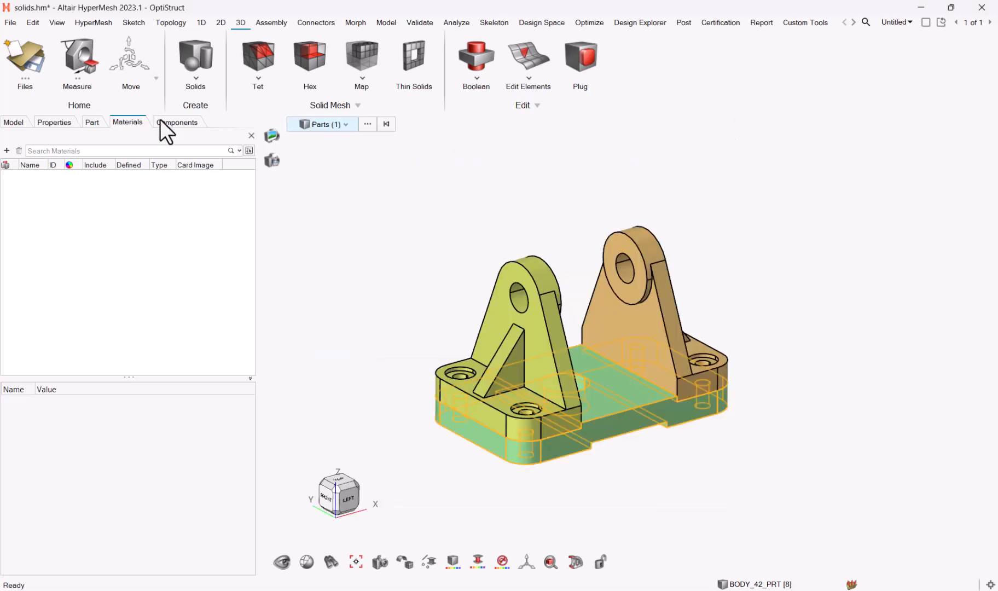
pyautogui.click(92, 122)
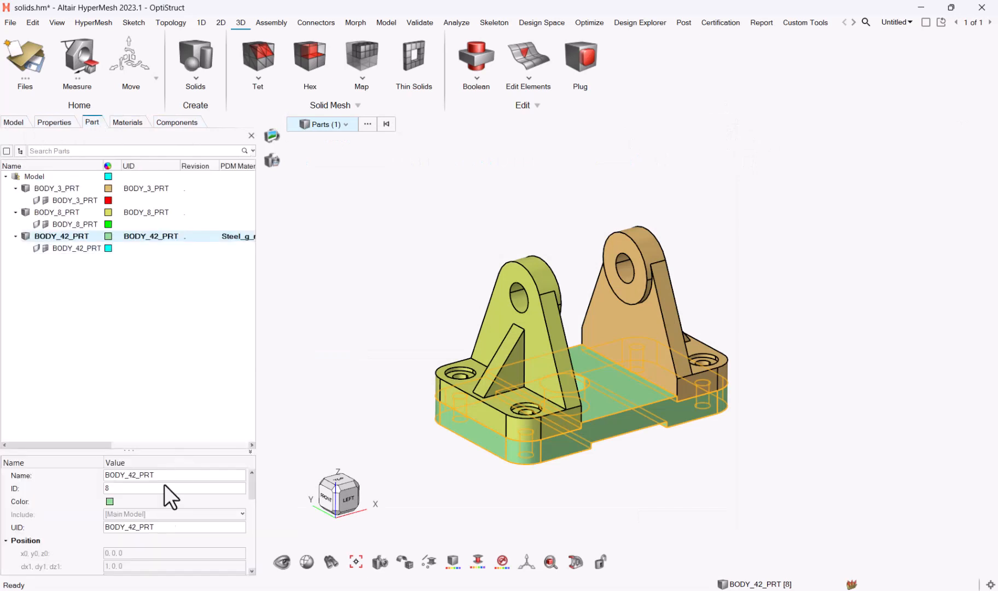
pyautogui.scroll(-3)
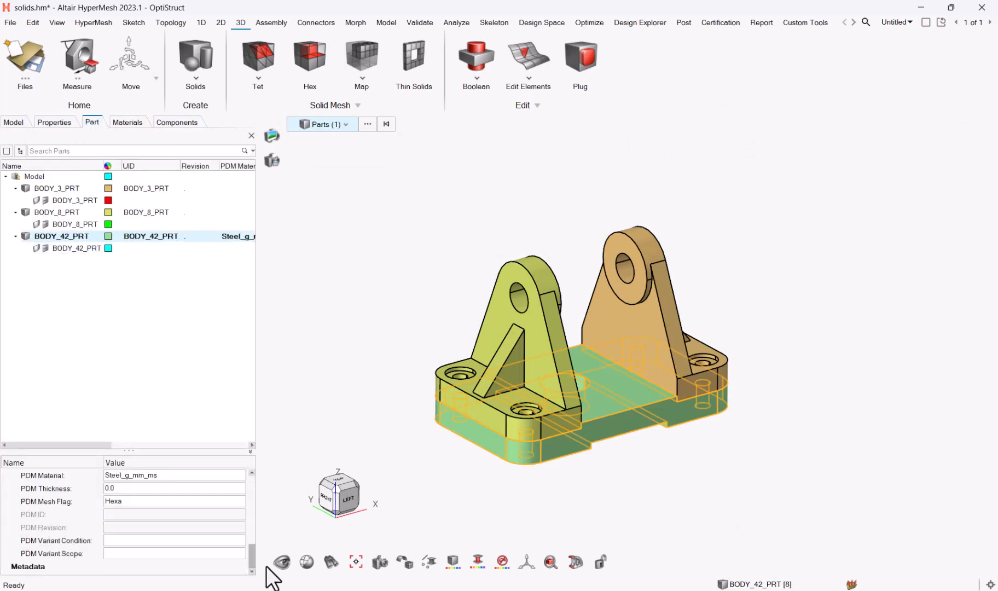
# Step: Complete BODY_42_PRT's material name as Steel_mm_ms_g and isolate that part in the view
pyautogui.click(173, 475)
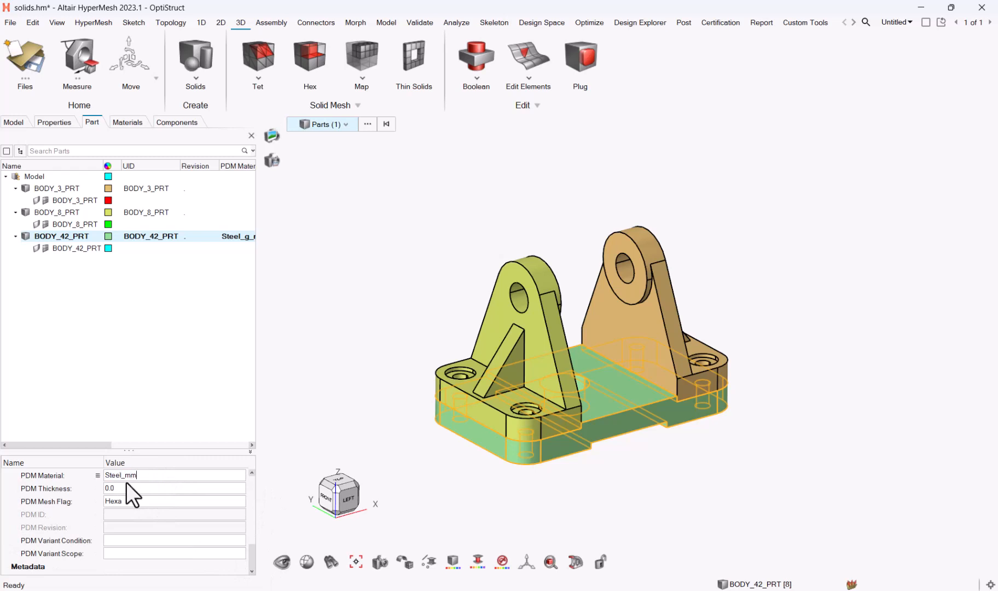
pyautogui.write('_ms_g')
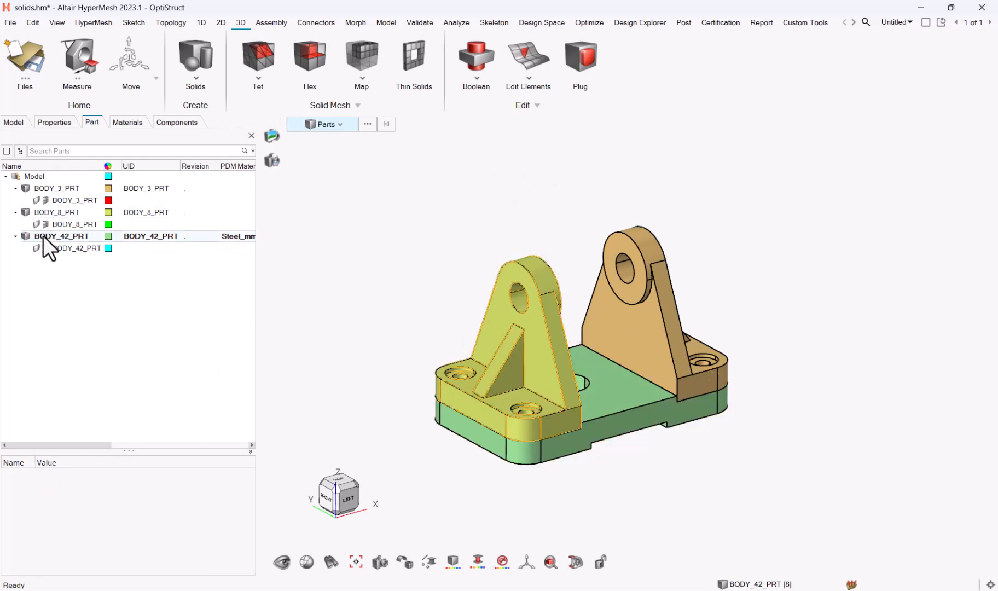
pyautogui.rightClick(62, 237)
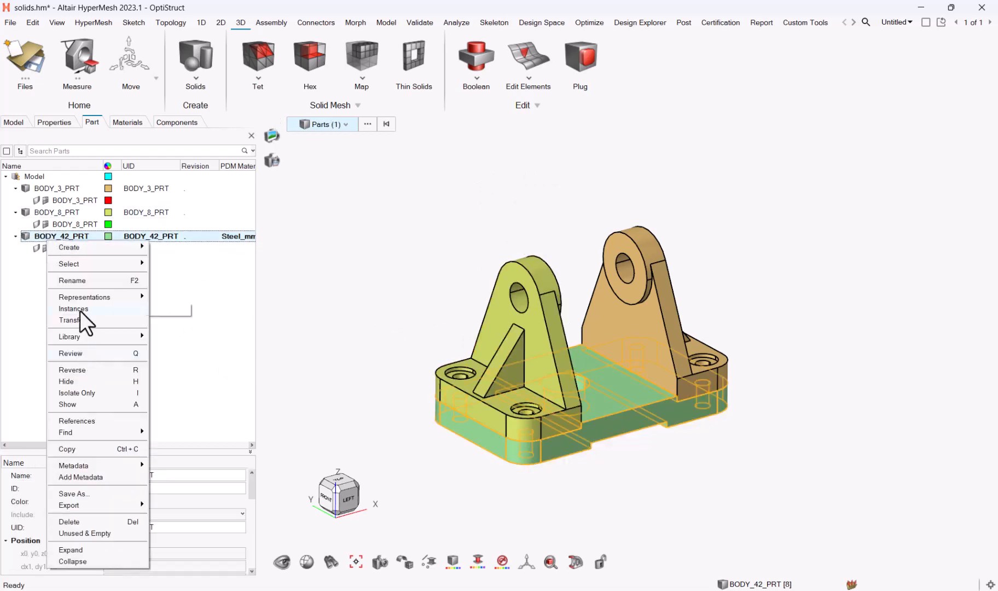
pyautogui.click(75, 395)
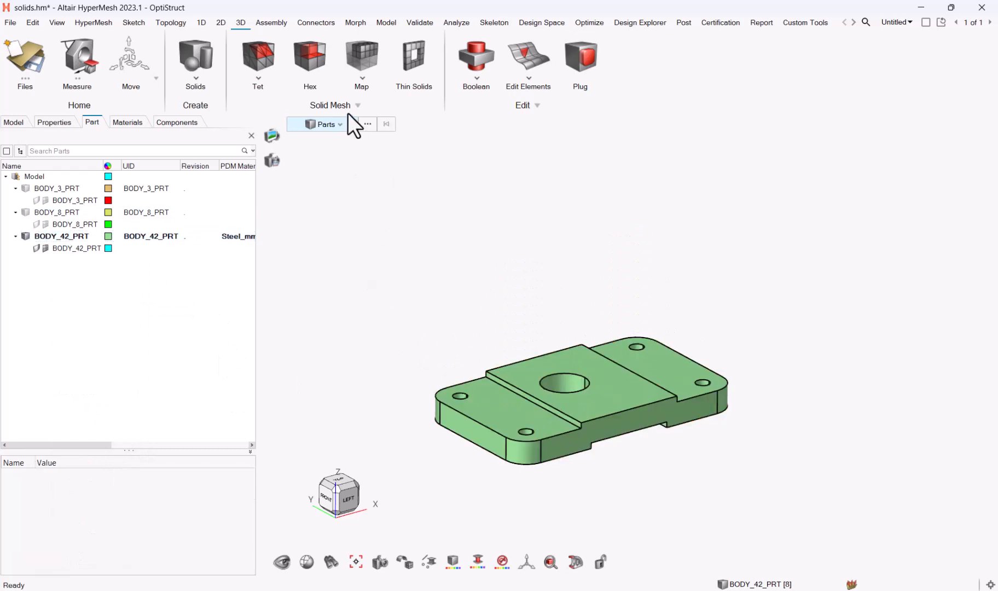
pyautogui.click(170, 22)
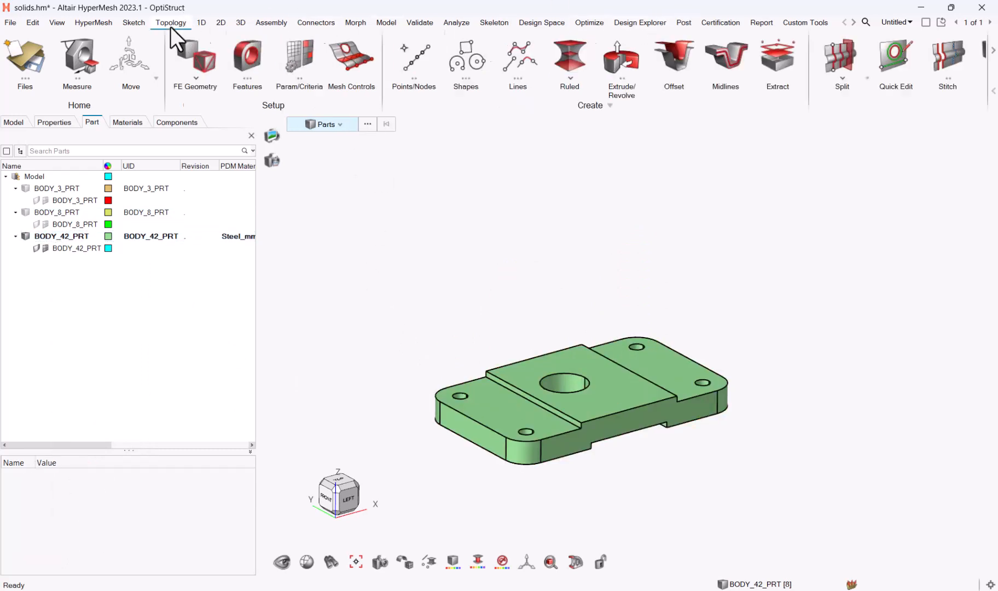
# Step: Split the BODY_42_PRT base plate solid using its step faces as trimming surfaces
pyautogui.click(842, 63)
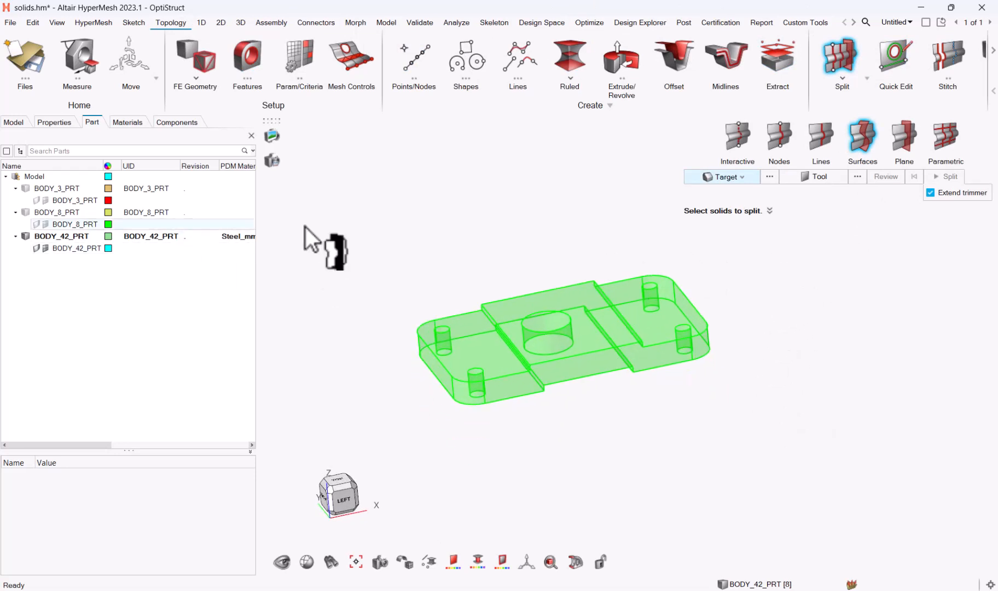
pyautogui.click(561, 337)
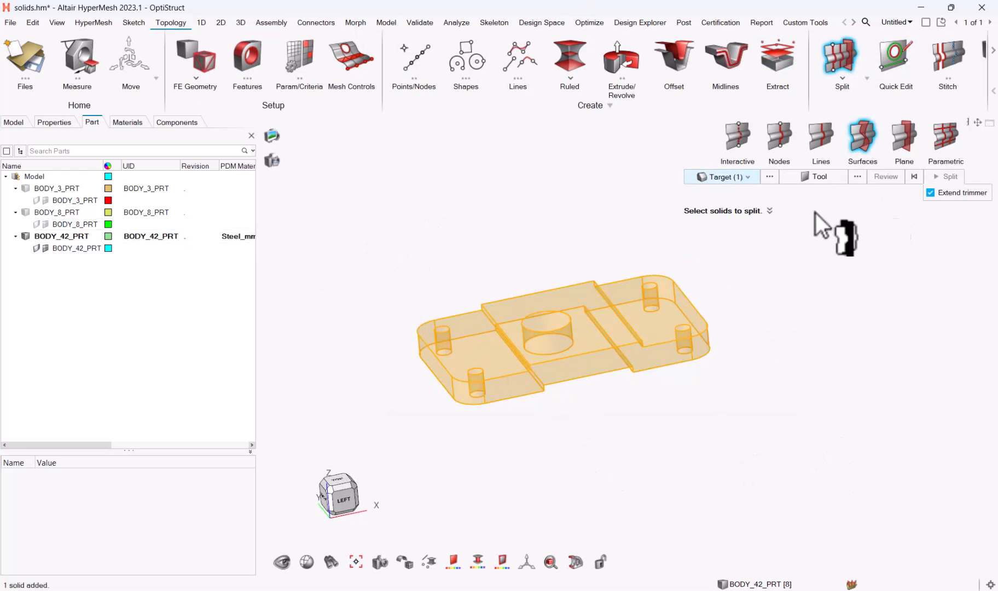
pyautogui.click(819, 176)
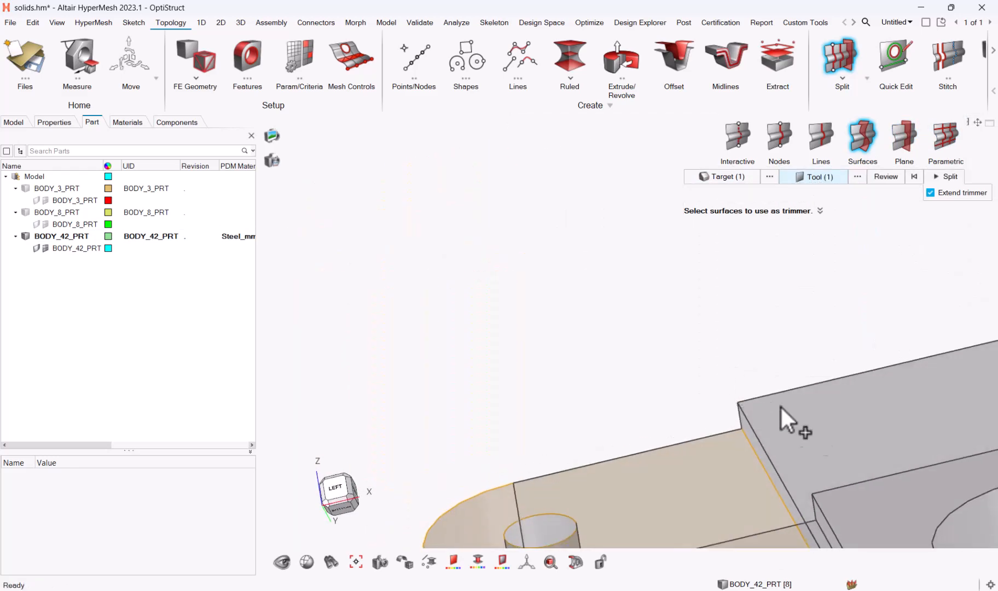
pyautogui.click(605, 370)
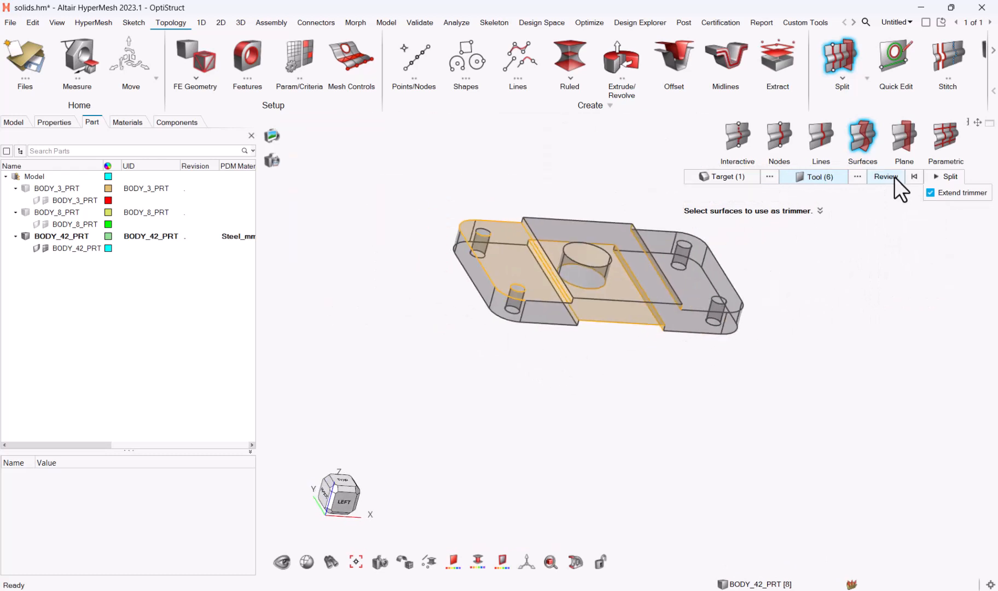
pyautogui.click(885, 176)
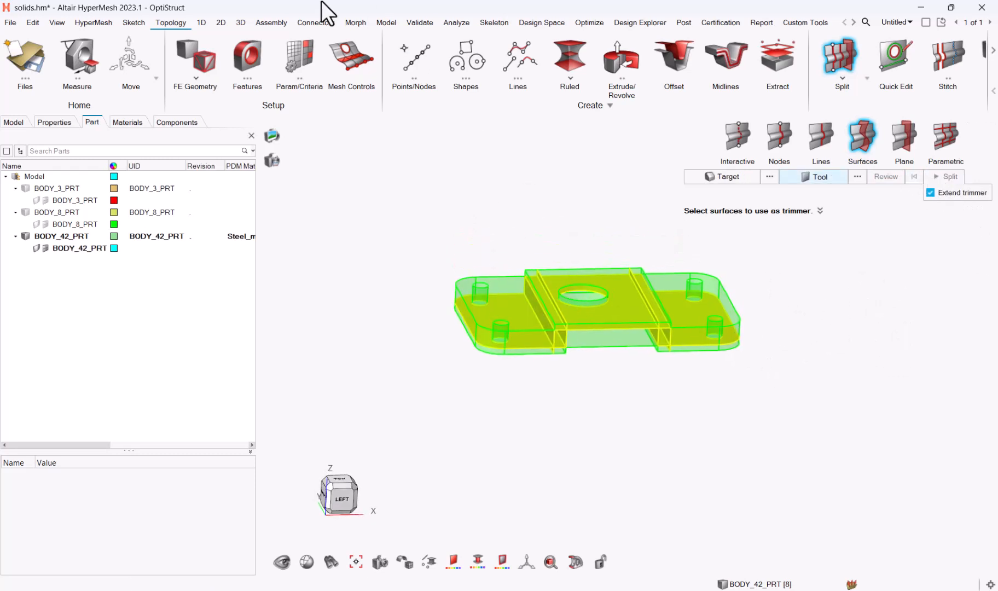
pyautogui.click(239, 22)
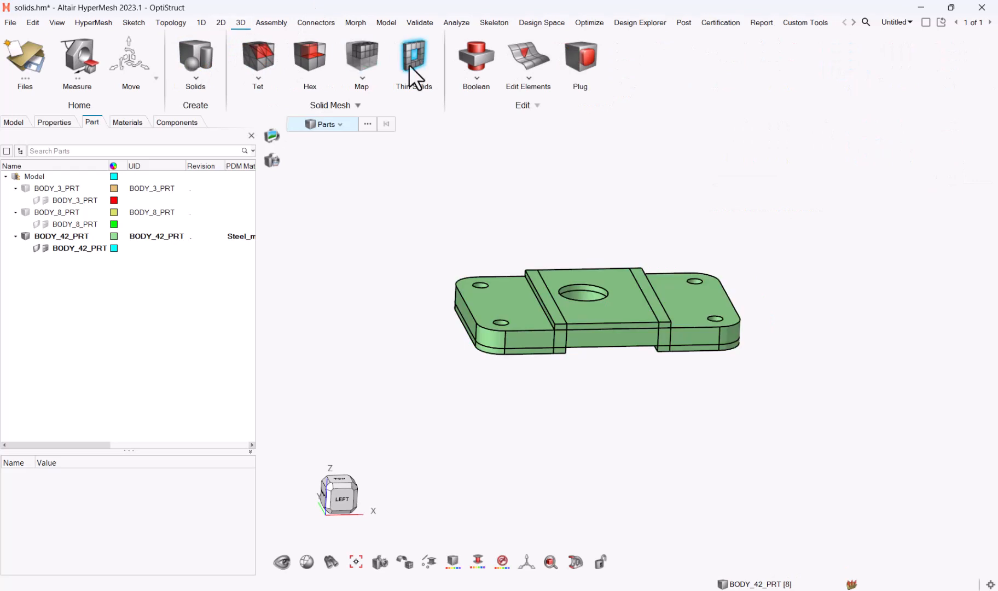
# Step: Map-mesh all the split plate solids with hexahedral elements
pyautogui.click(360, 57)
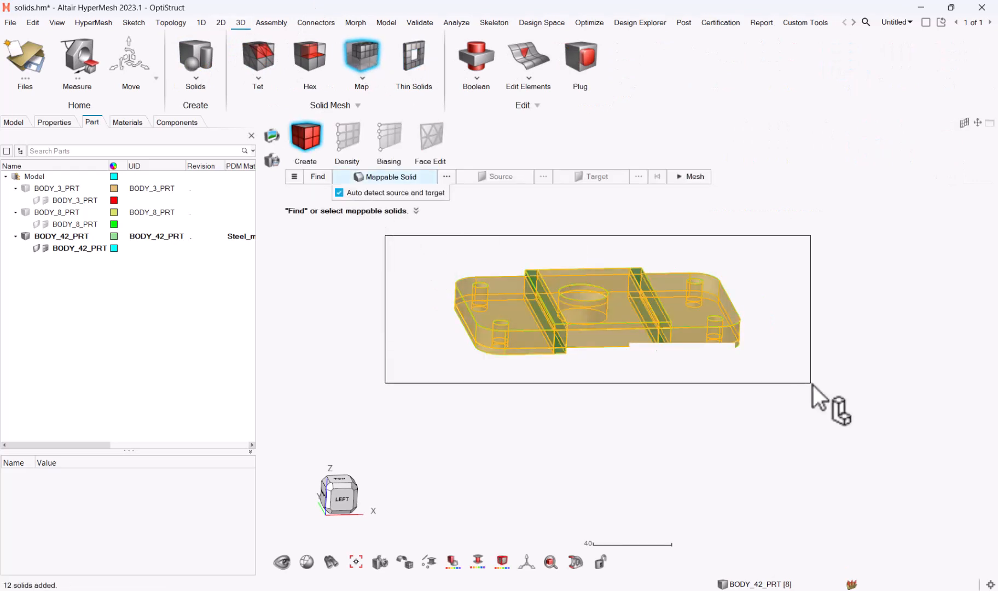
pyautogui.click(317, 177)
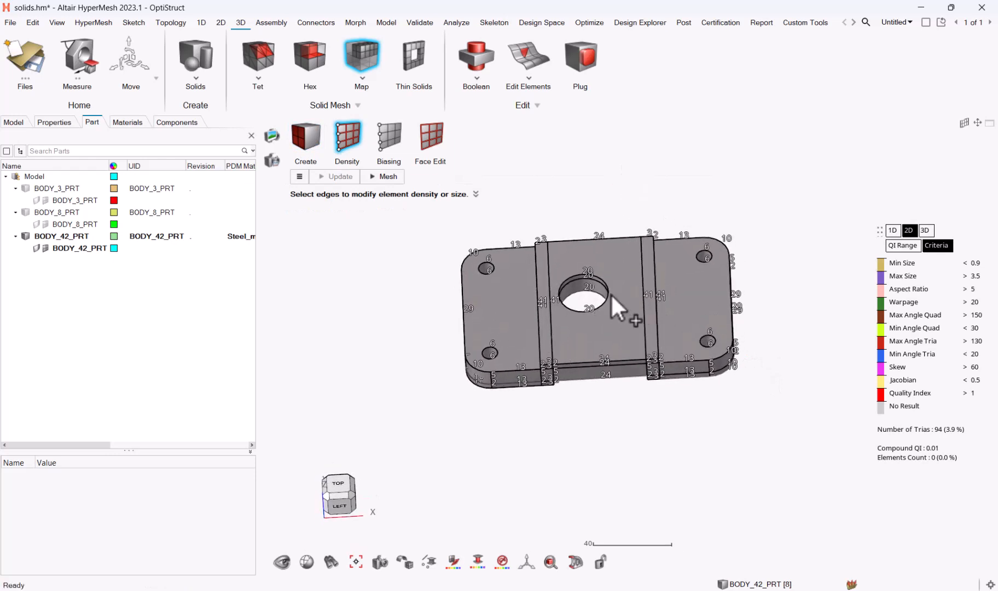
pyautogui.click(386, 176)
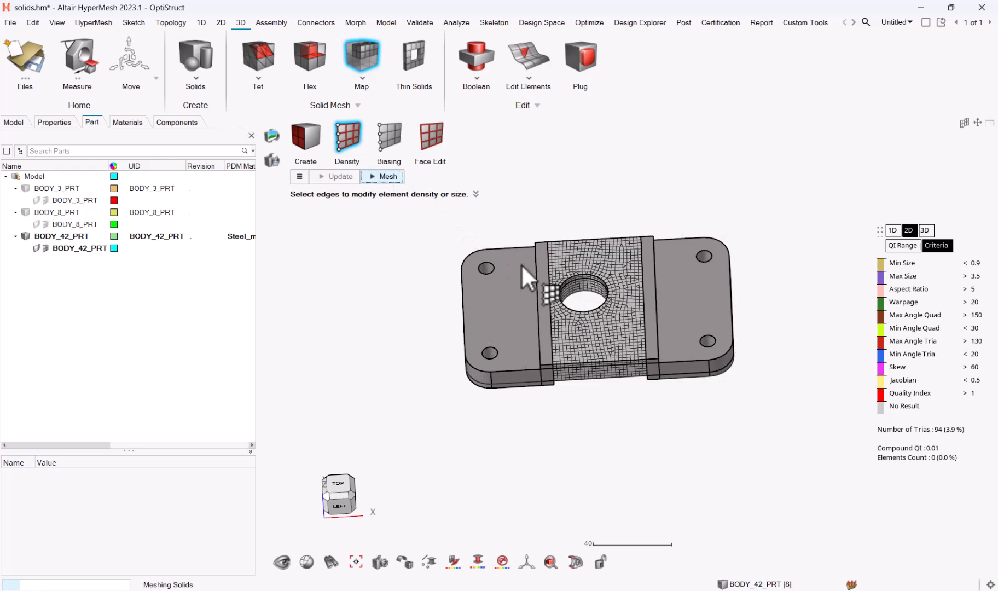
pyautogui.click(382, 176)
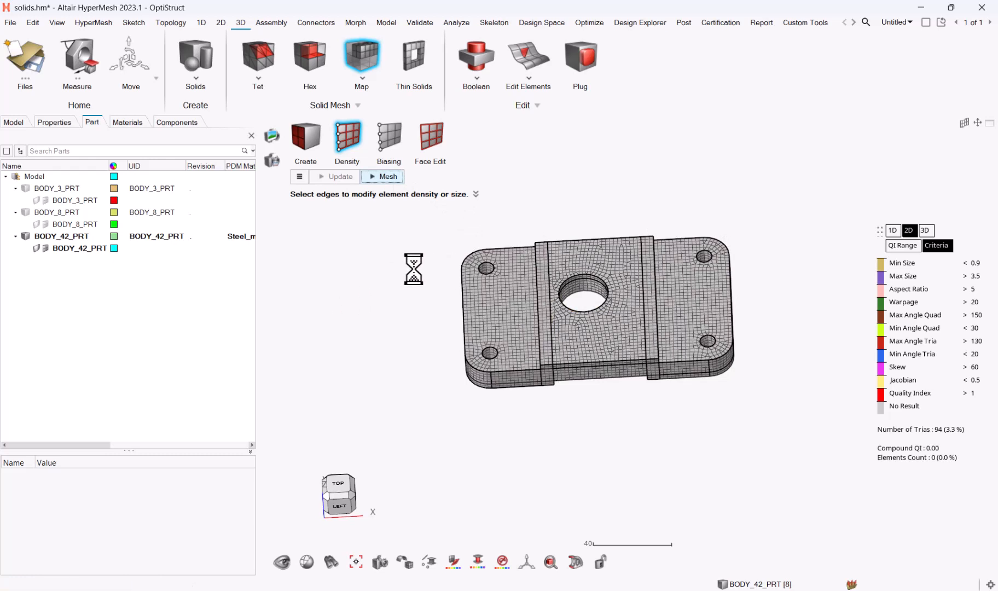
pyautogui.click(387, 176)
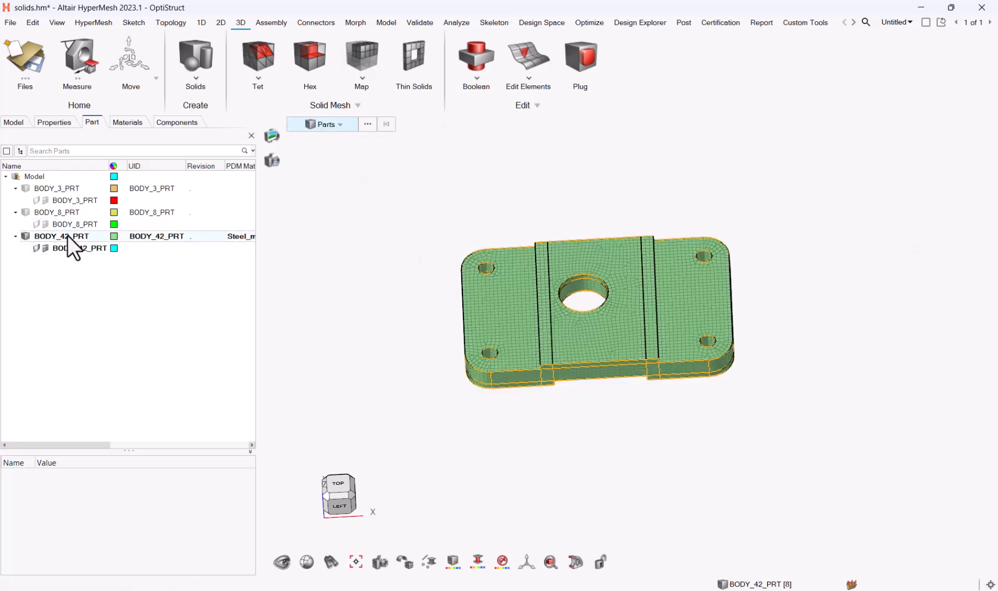
# Step: Save meshed BODY_42_PRT to the library as its Hexa Thin Solid representation
pyautogui.click(62, 235)
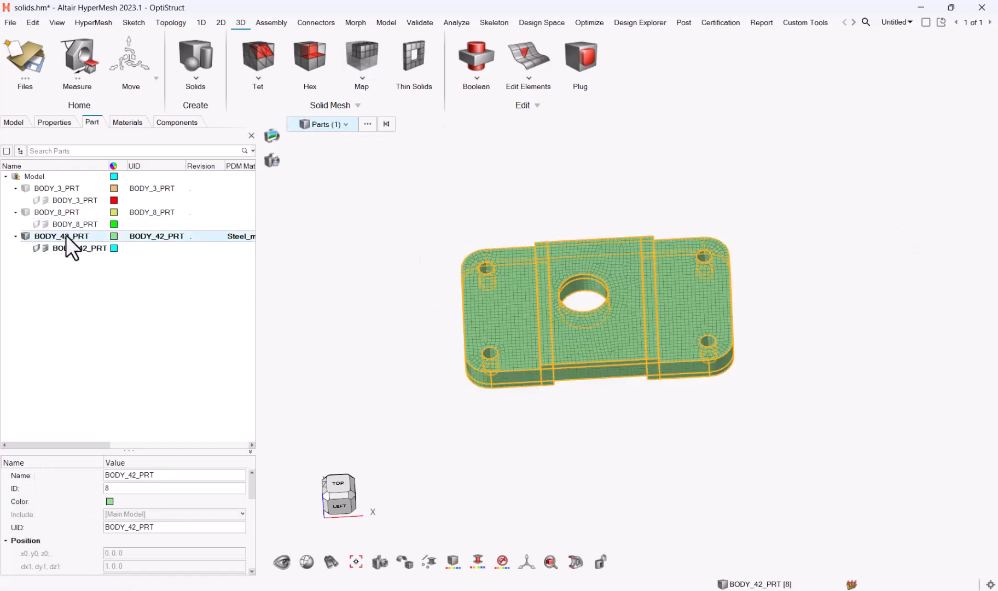
pyautogui.rightClick(60, 236)
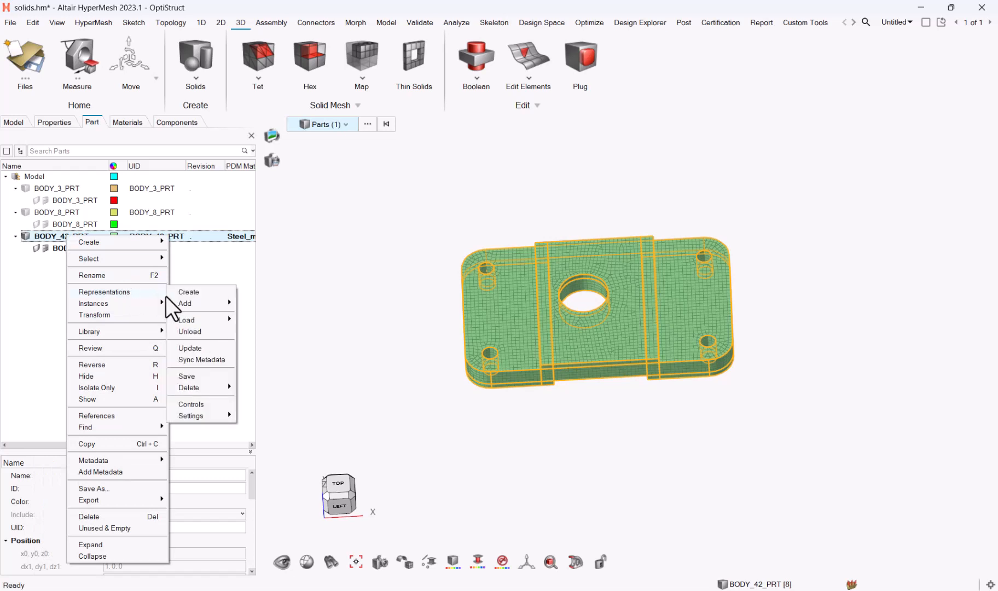
pyautogui.click(186, 376)
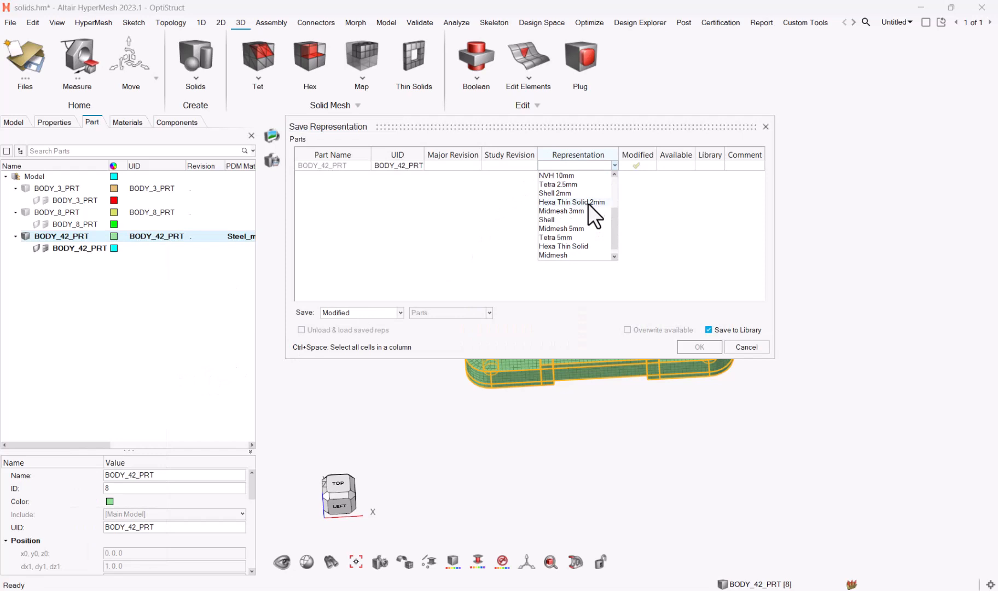
pyautogui.moveTo(584, 228)
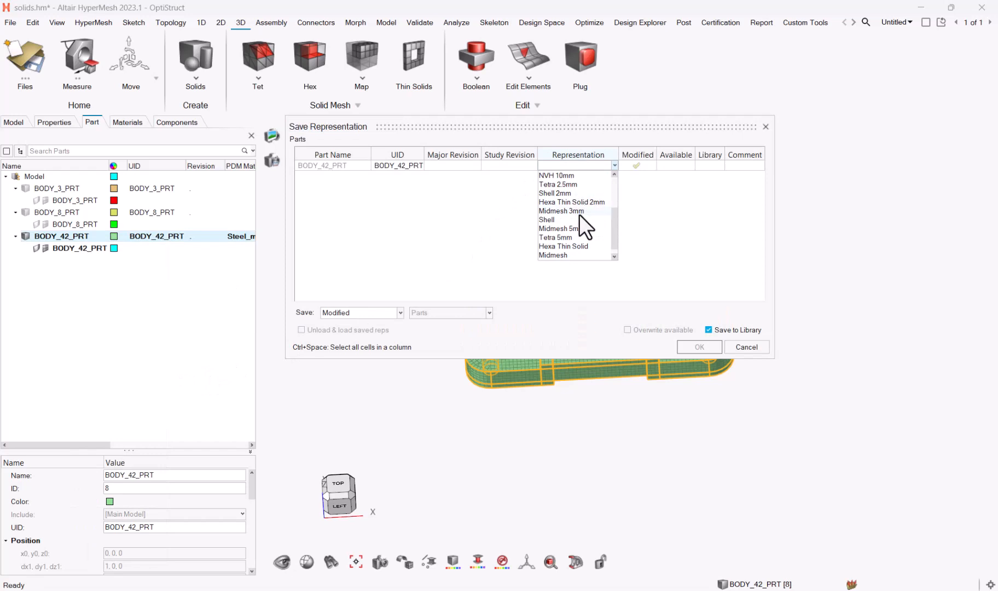
pyautogui.click(563, 246)
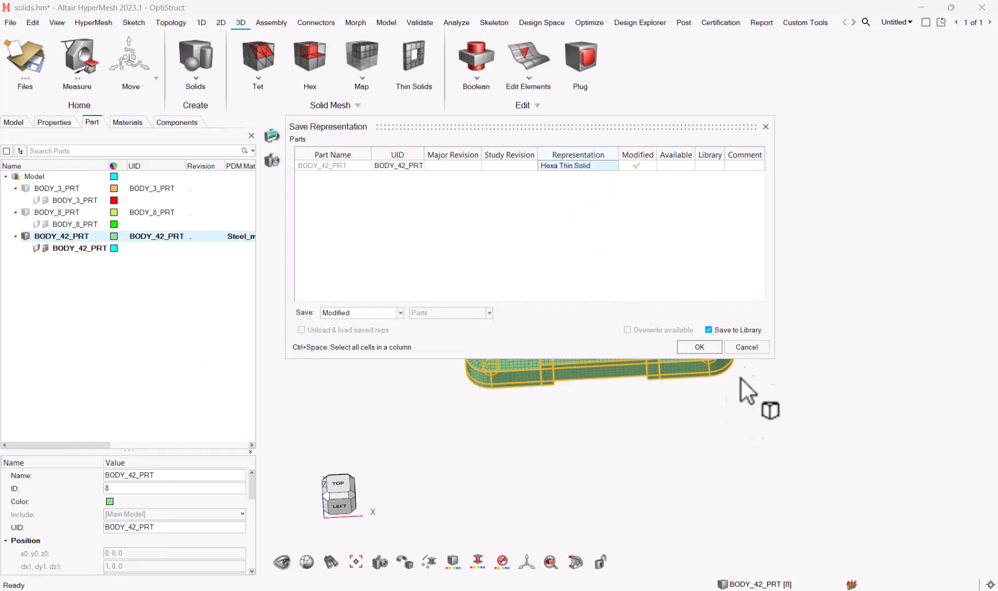
pyautogui.click(697, 347)
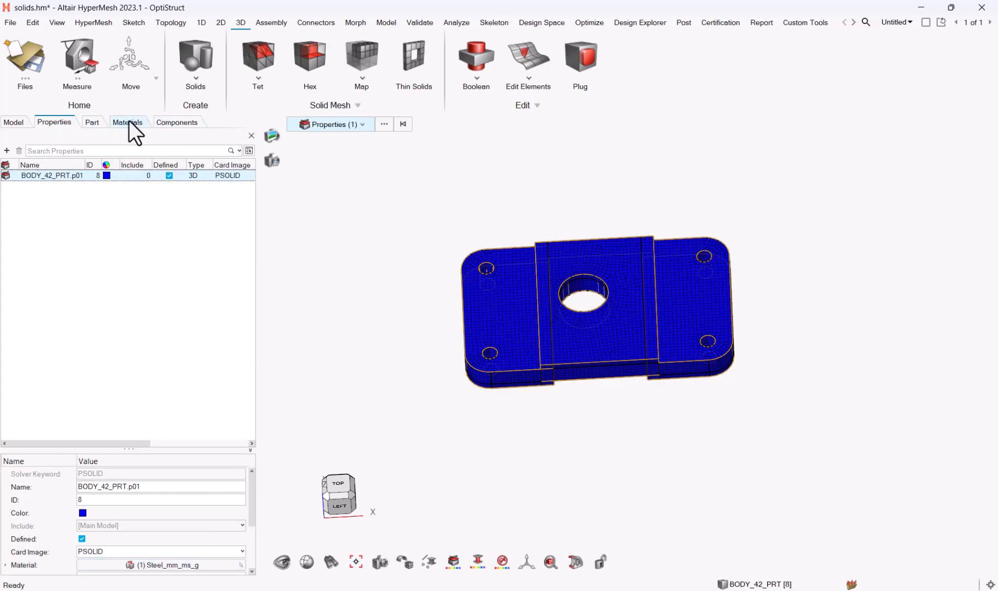
# Step: List the materials and bring up options for Steel_mm_ms_g
pyautogui.click(127, 122)
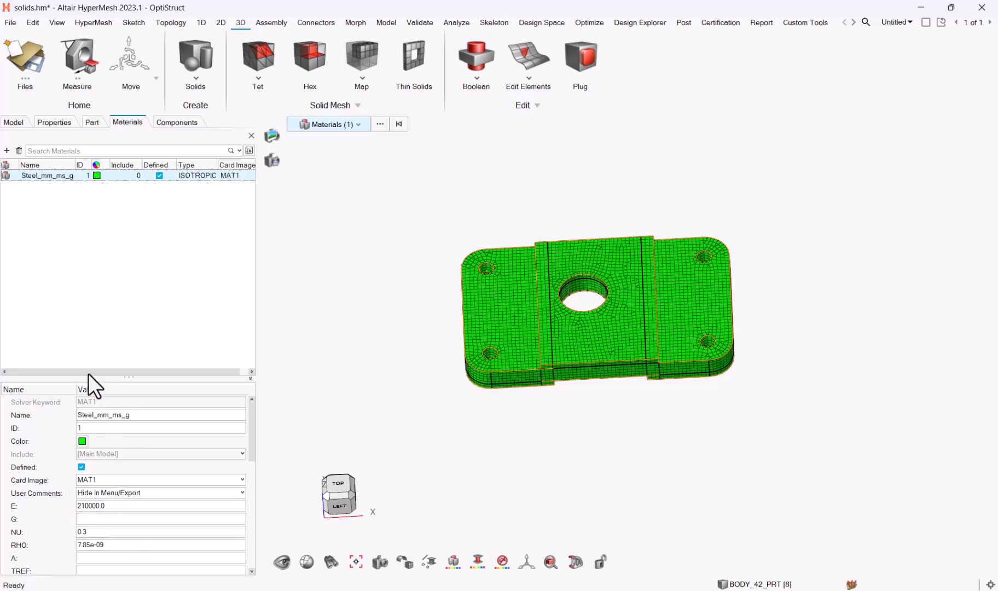
pyautogui.rightClick(46, 175)
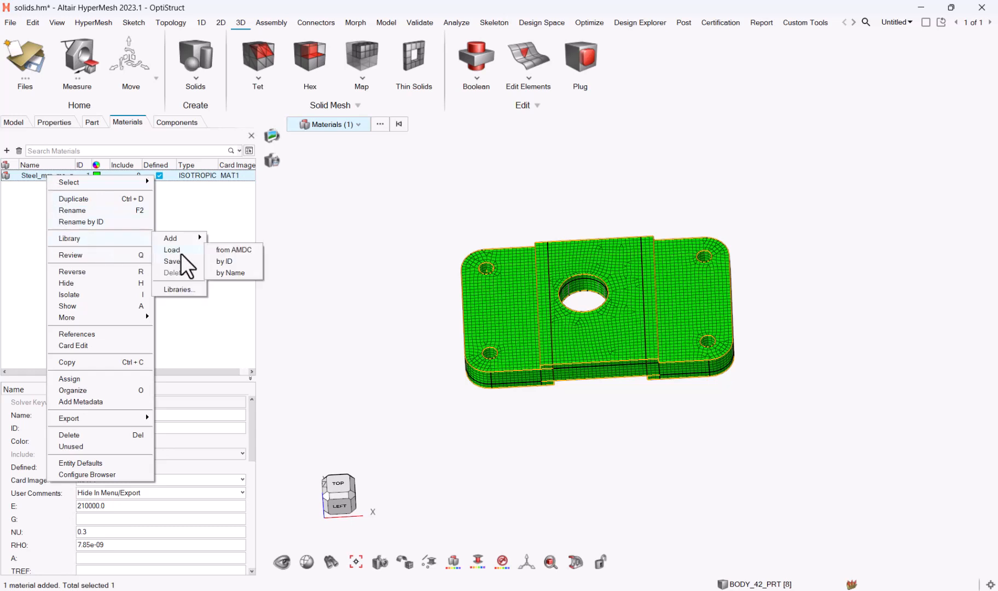
# Step: Load Steel_mm_ms_g.fem from the library by name, replacing the existing material
pyautogui.click(234, 249)
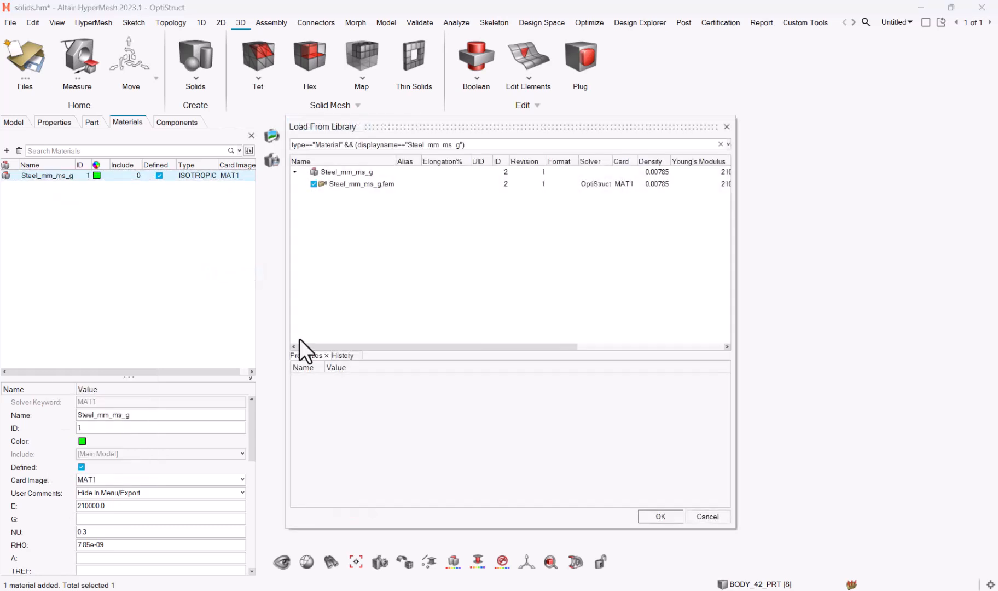
pyautogui.click(361, 184)
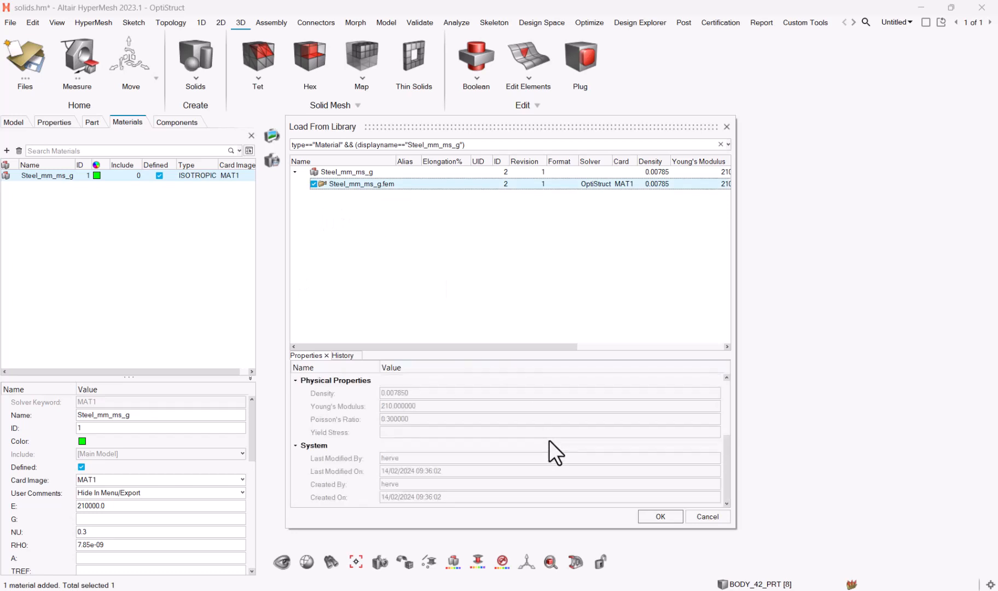
pyautogui.click(158, 519)
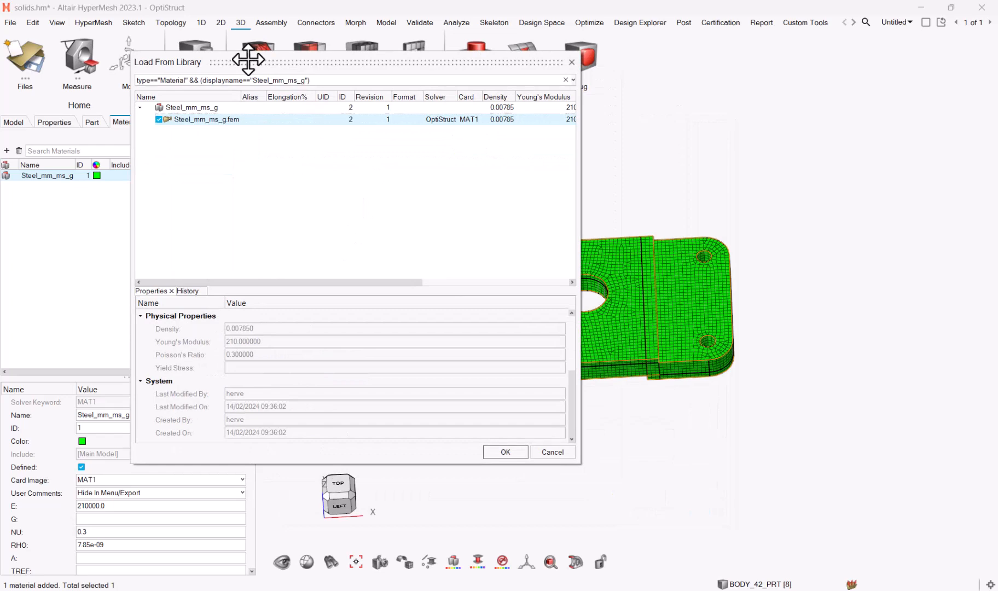
pyautogui.moveTo(504, 494)
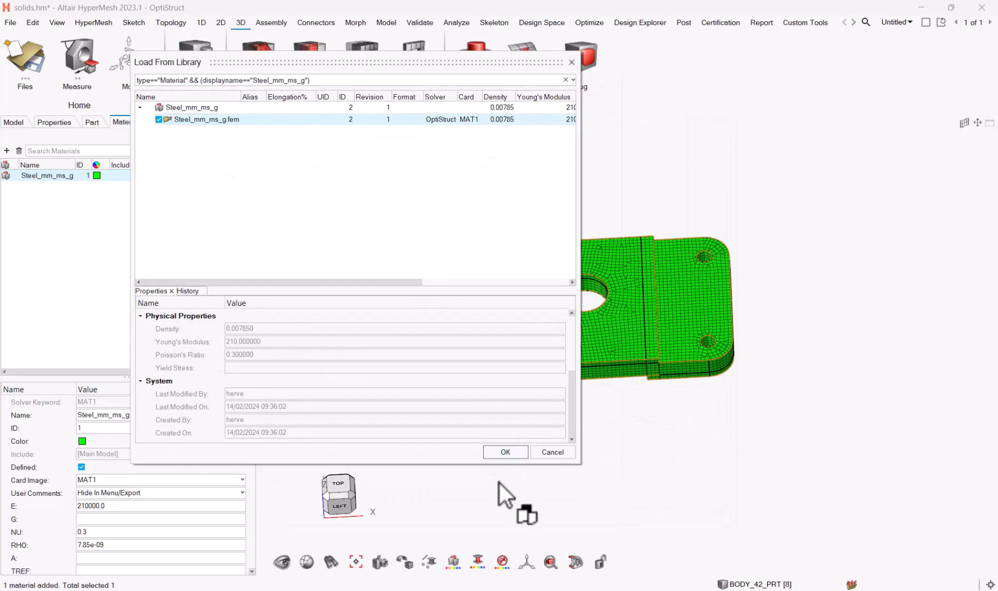
pyautogui.click(504, 452)
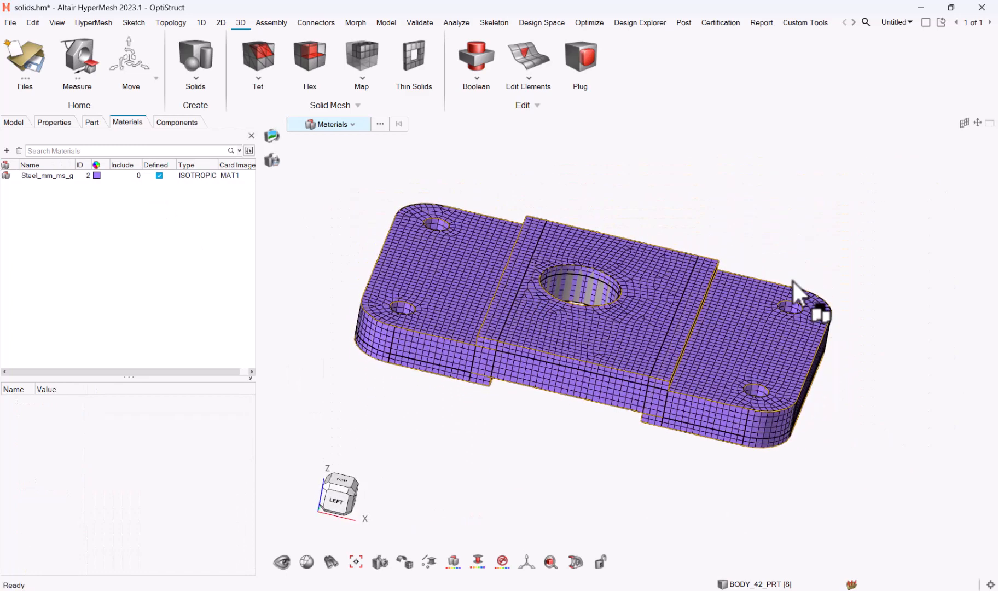
pyautogui.moveTo(918, 214)
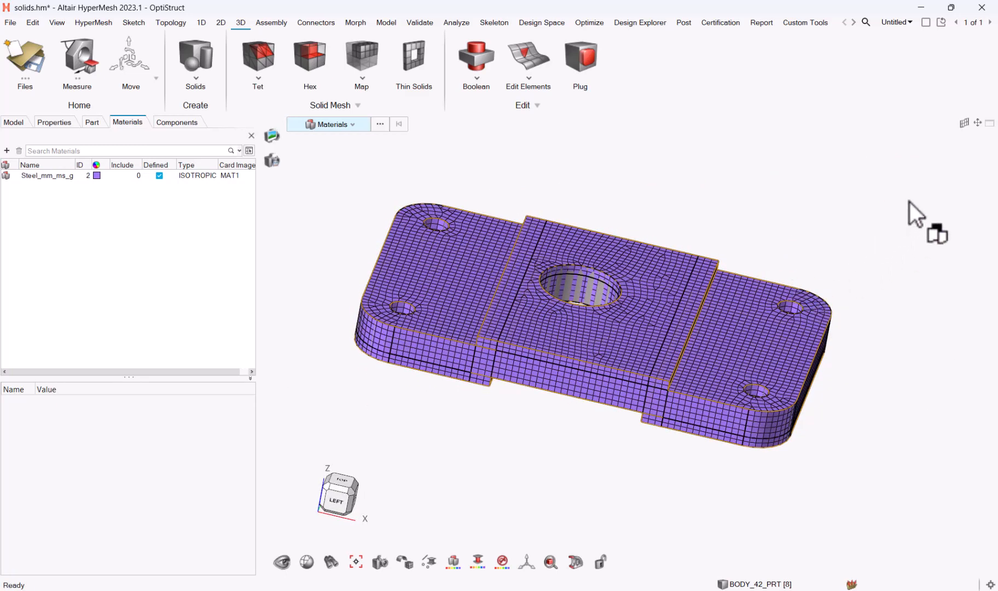
pyautogui.moveTo(913, 196)
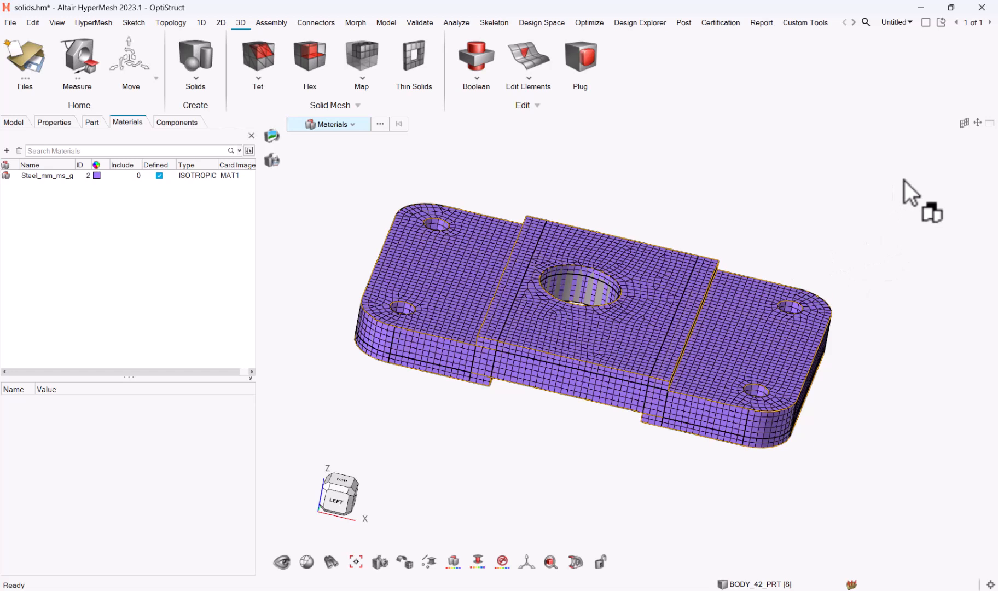